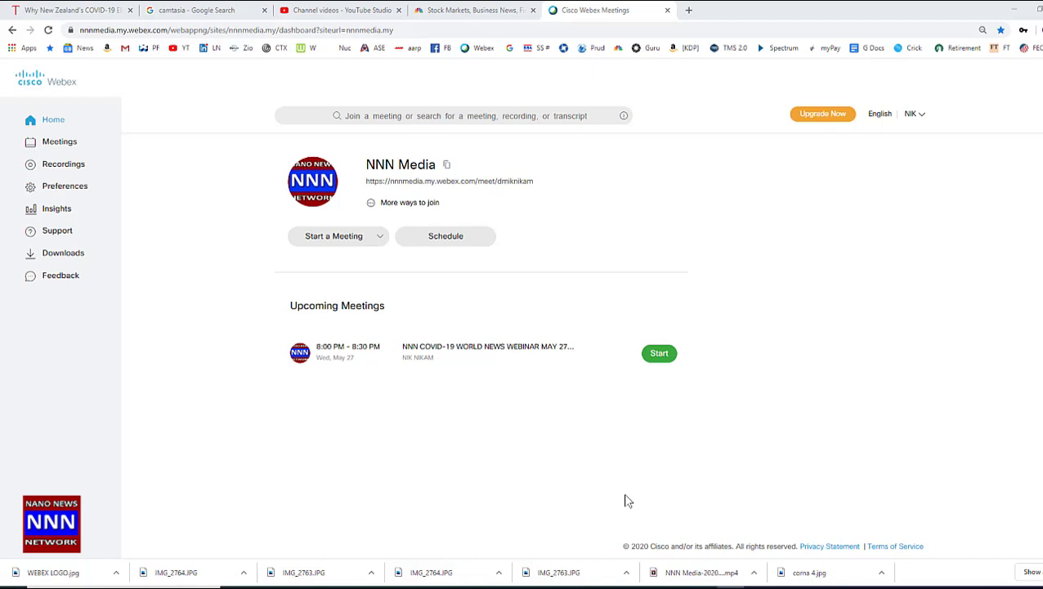
pyautogui.moveTo(550, 431)
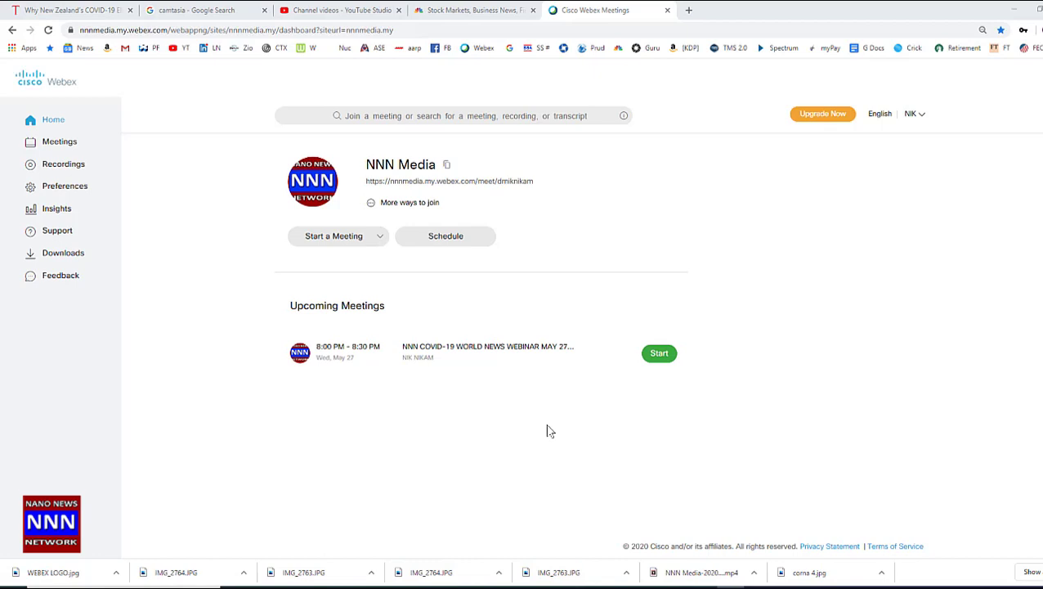
pyautogui.moveTo(871, 164)
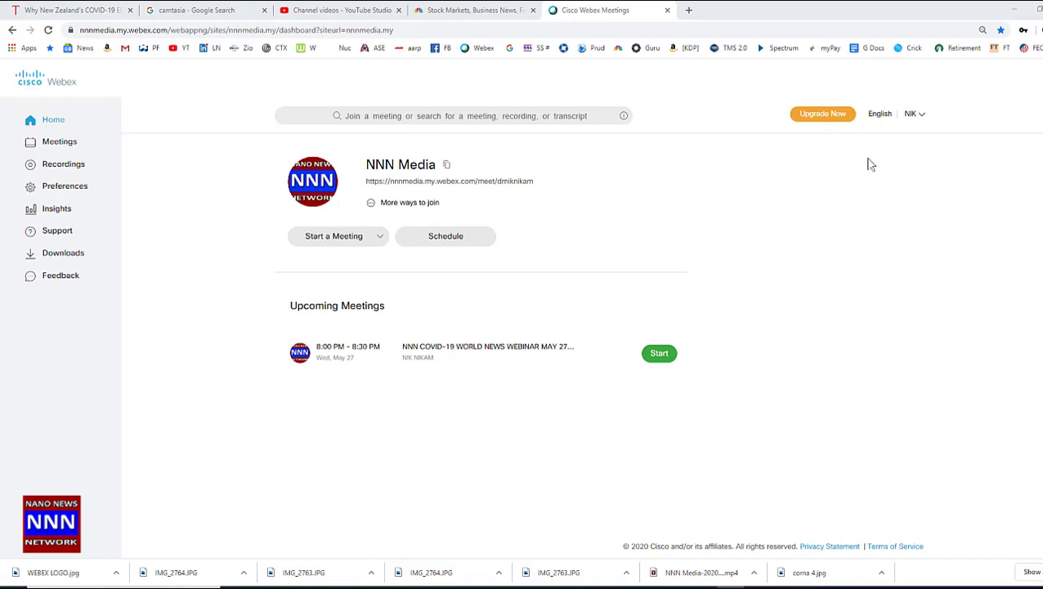
pyautogui.moveTo(341, 242)
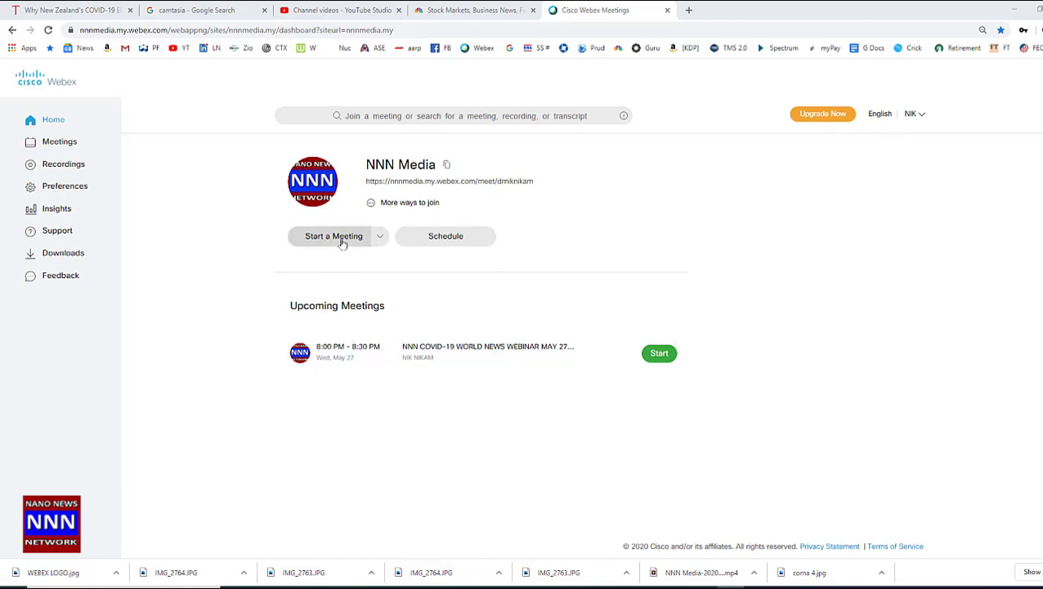
# Start an instant meeting, launch the desktop app from the browser, and turn on video.
pyautogui.click(333, 236)
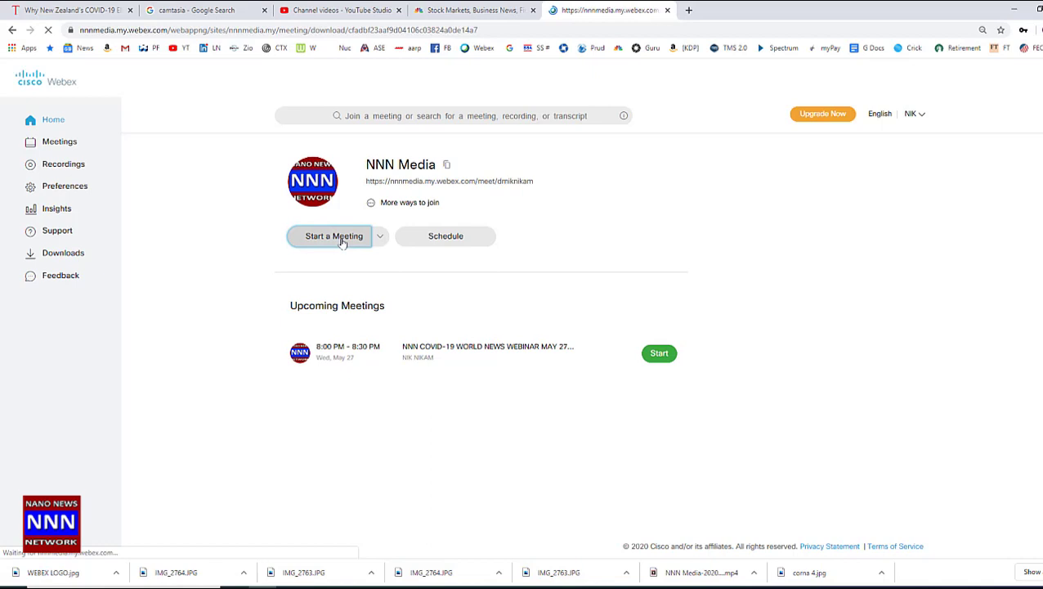
pyautogui.click(333, 235)
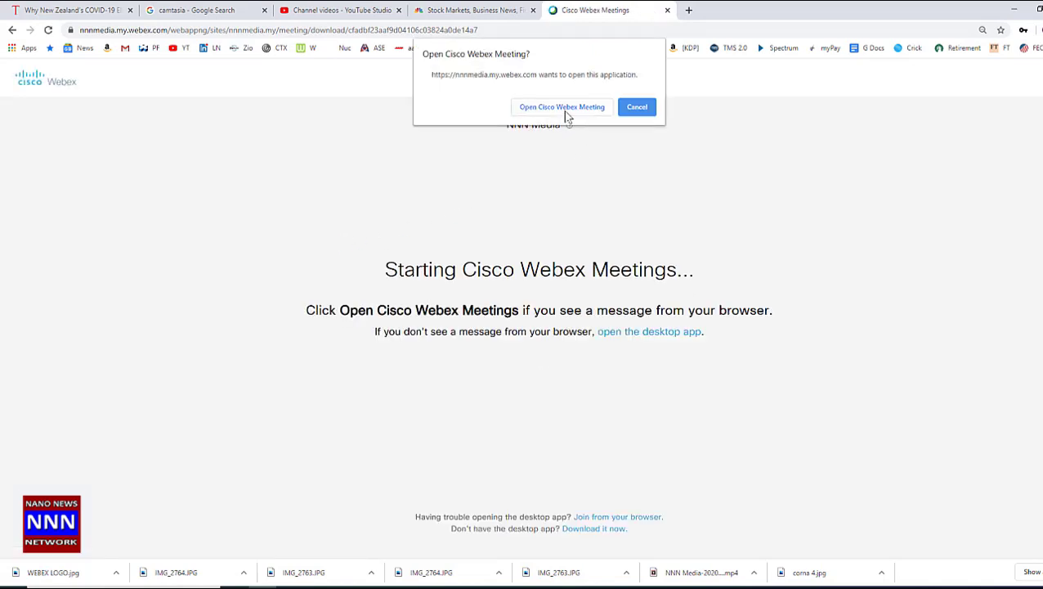
pyautogui.click(561, 106)
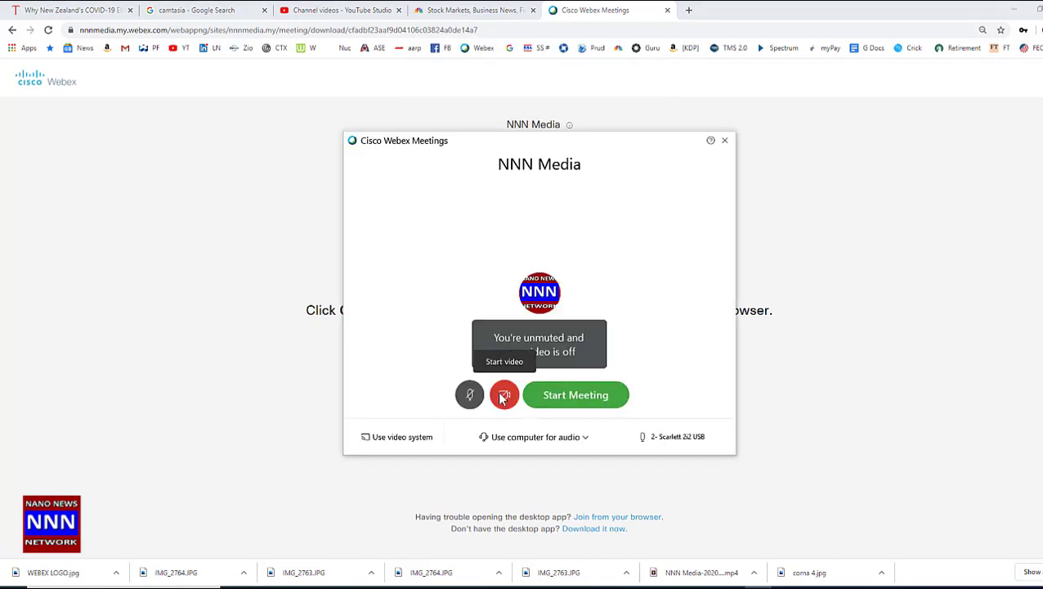
pyautogui.click(504, 395)
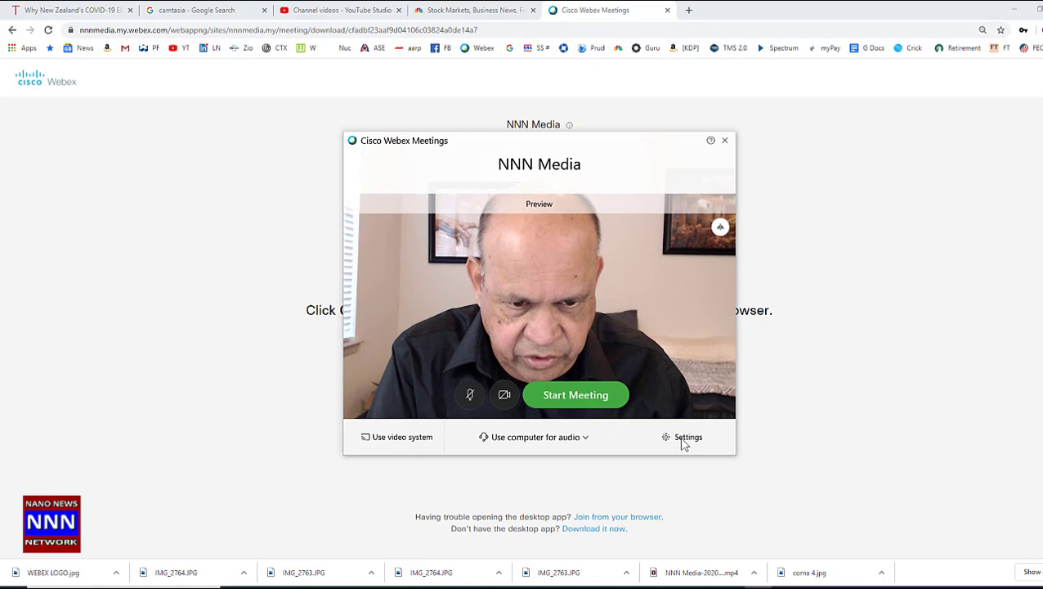
# Open device settings and play, then stop, a test sound on the Scarlett 2i2 speaker.
pyautogui.click(687, 436)
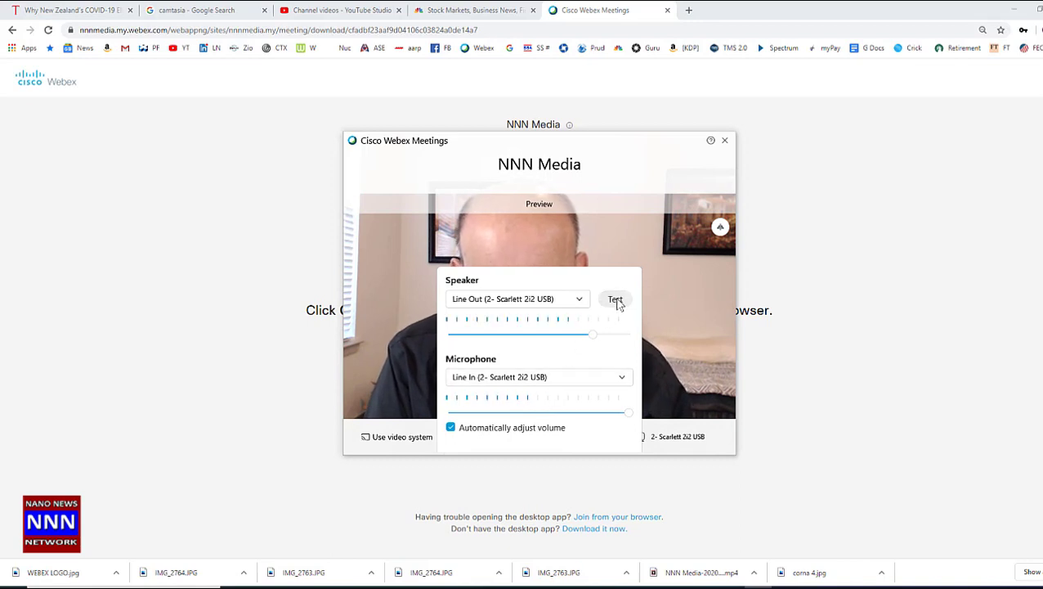
pyautogui.click(615, 299)
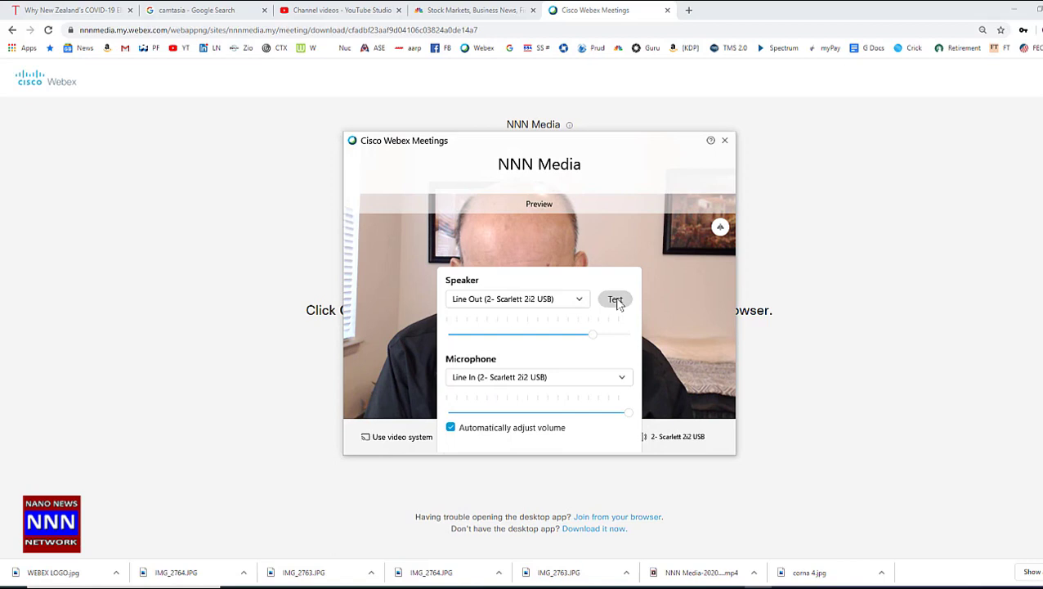
pyautogui.click(615, 299)
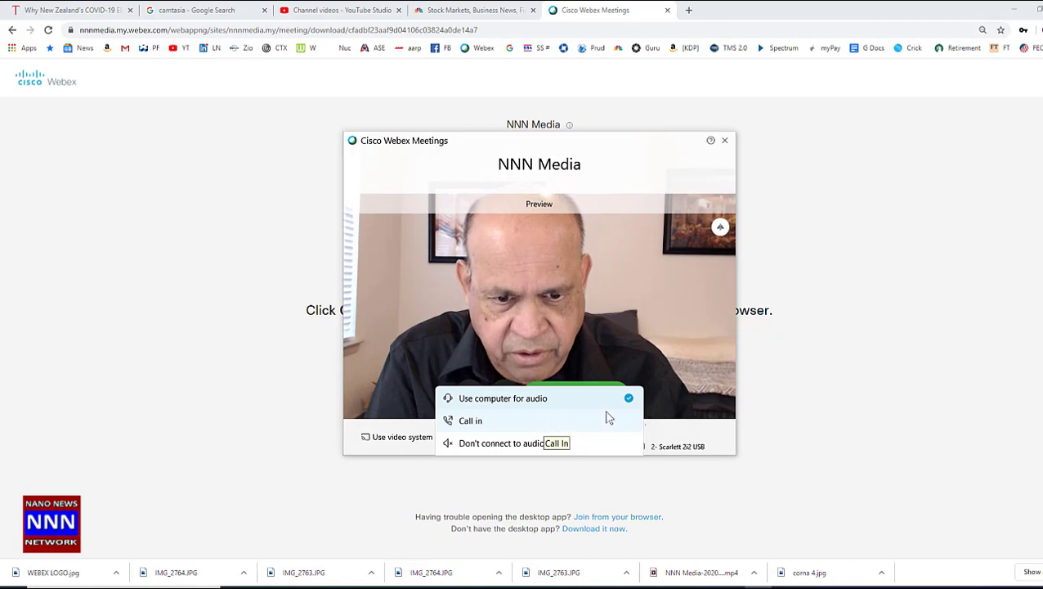
pyautogui.moveTo(531, 420)
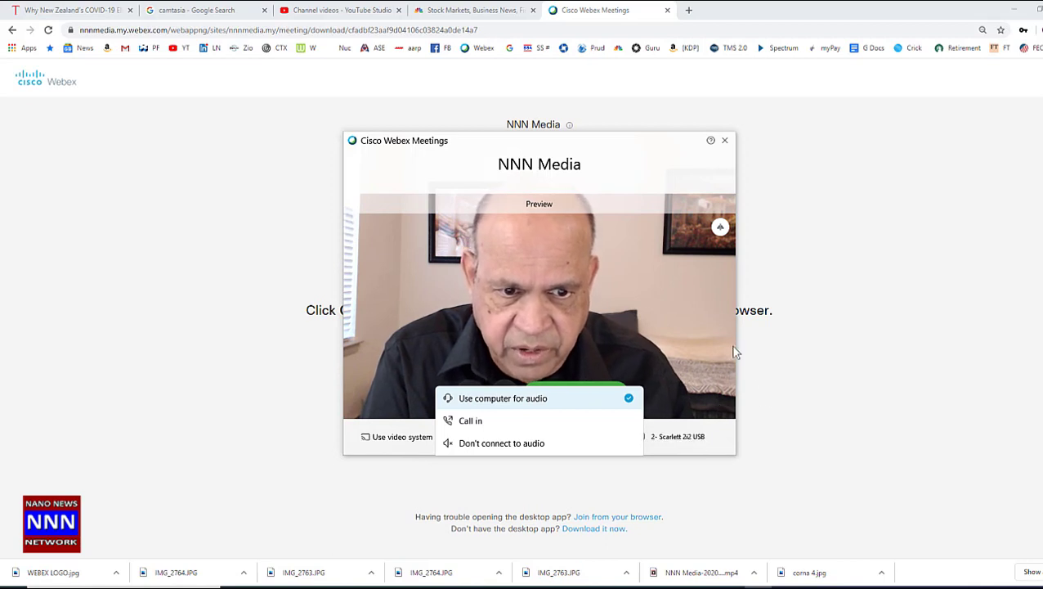
# Close the audio connection options, keeping Use computer for audio.
pyautogui.click(503, 398)
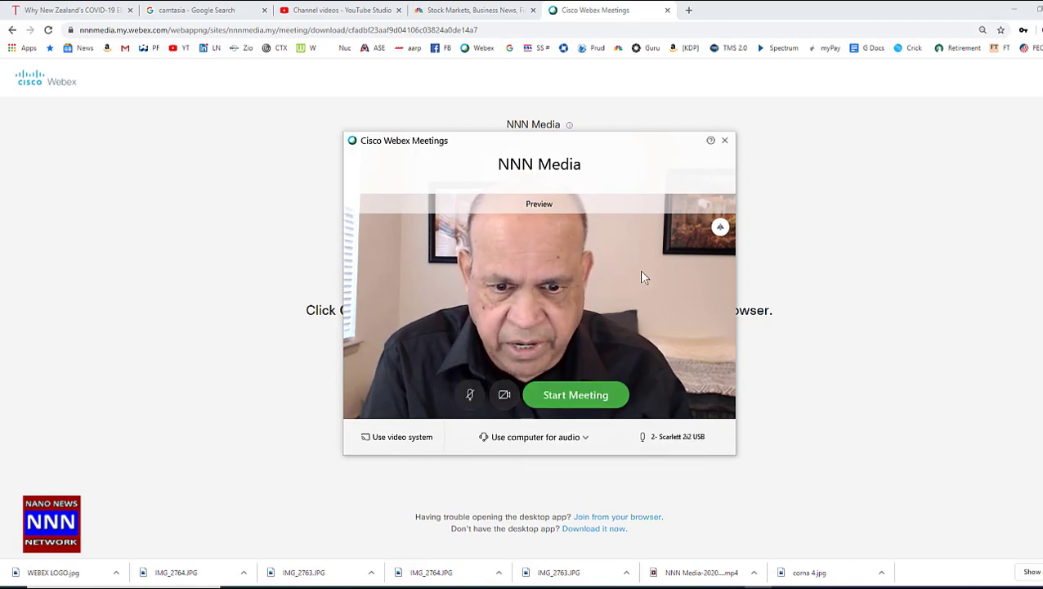
pyautogui.moveTo(535, 436)
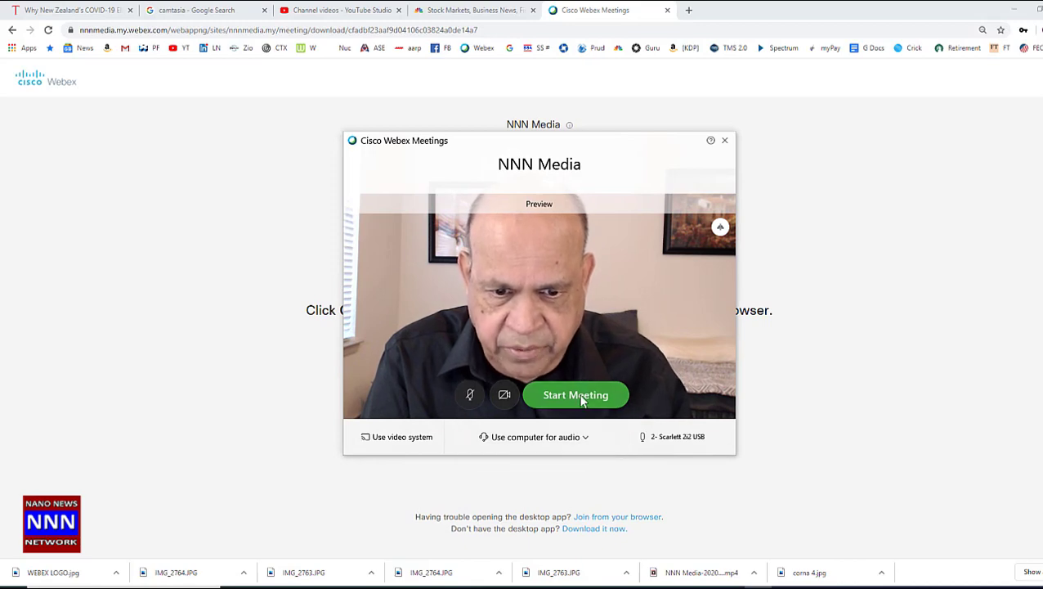
# Start the NNN Media meeting, then turn video off and back on.
pyautogui.click(576, 395)
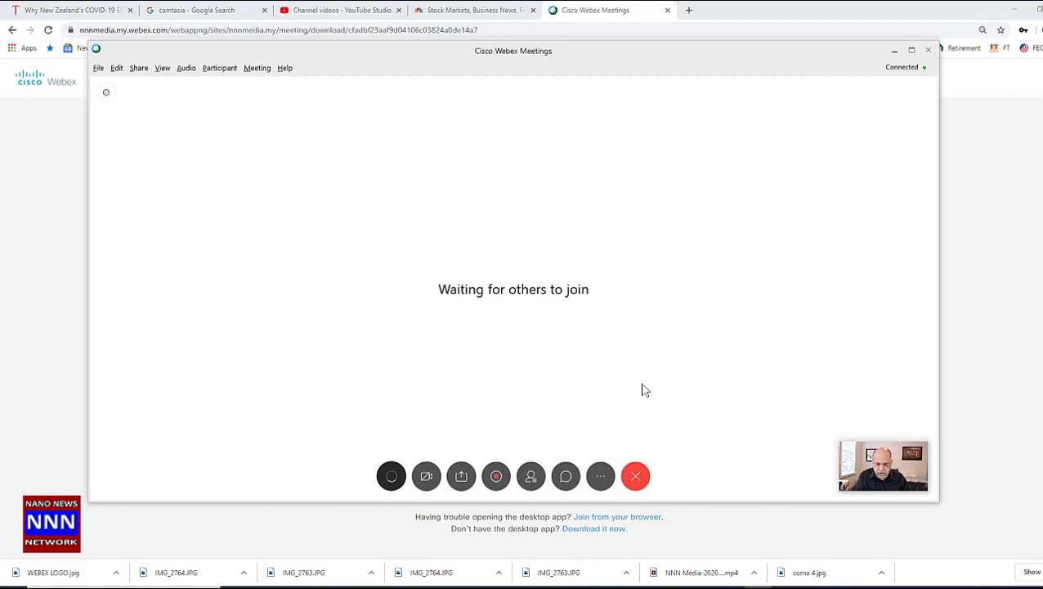
pyautogui.click(391, 475)
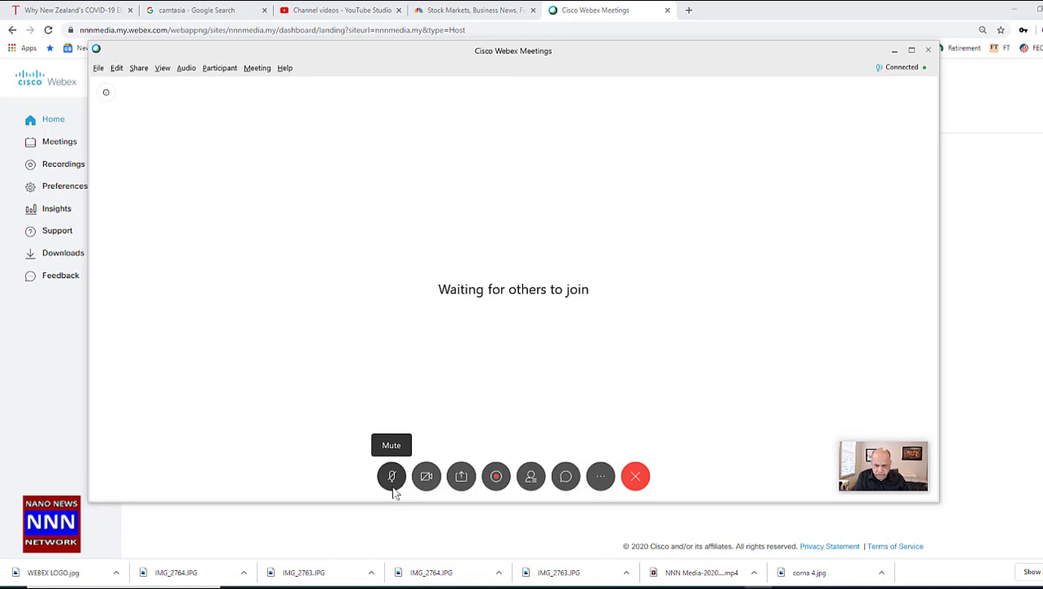
pyautogui.moveTo(426, 476)
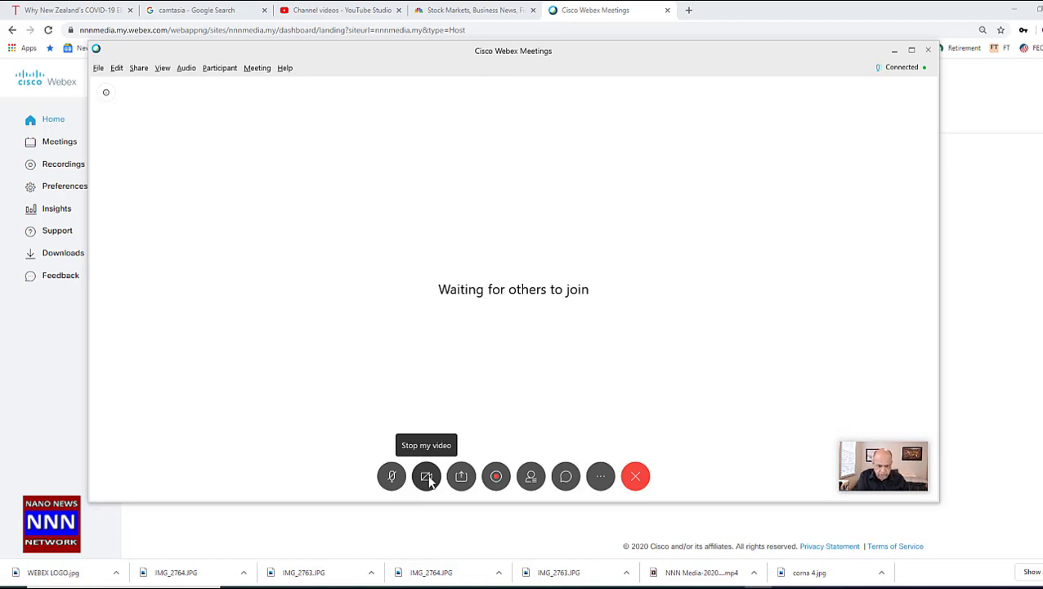
pyautogui.click(426, 476)
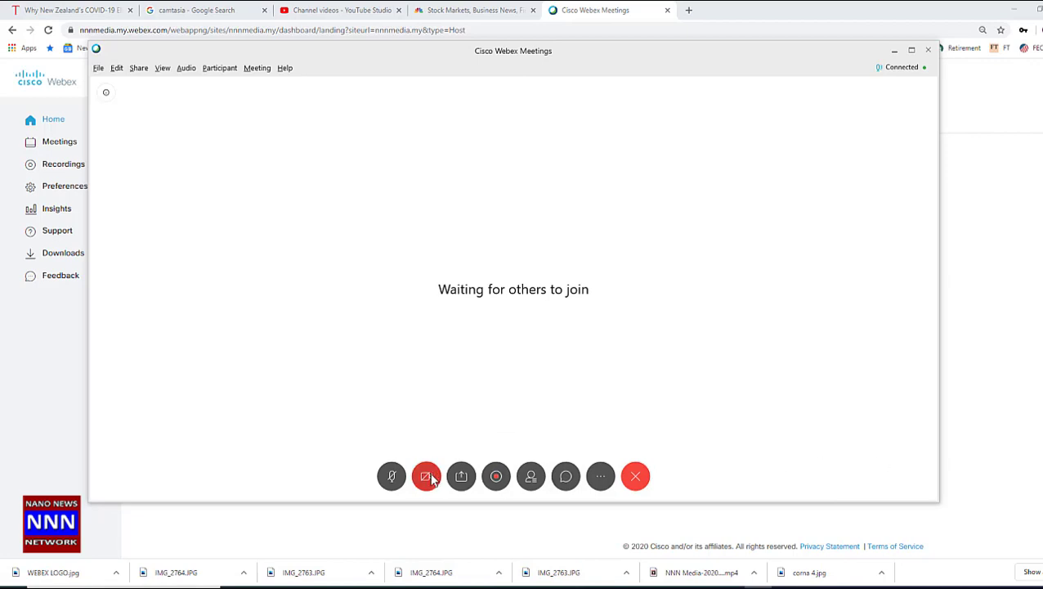
pyautogui.click(426, 476)
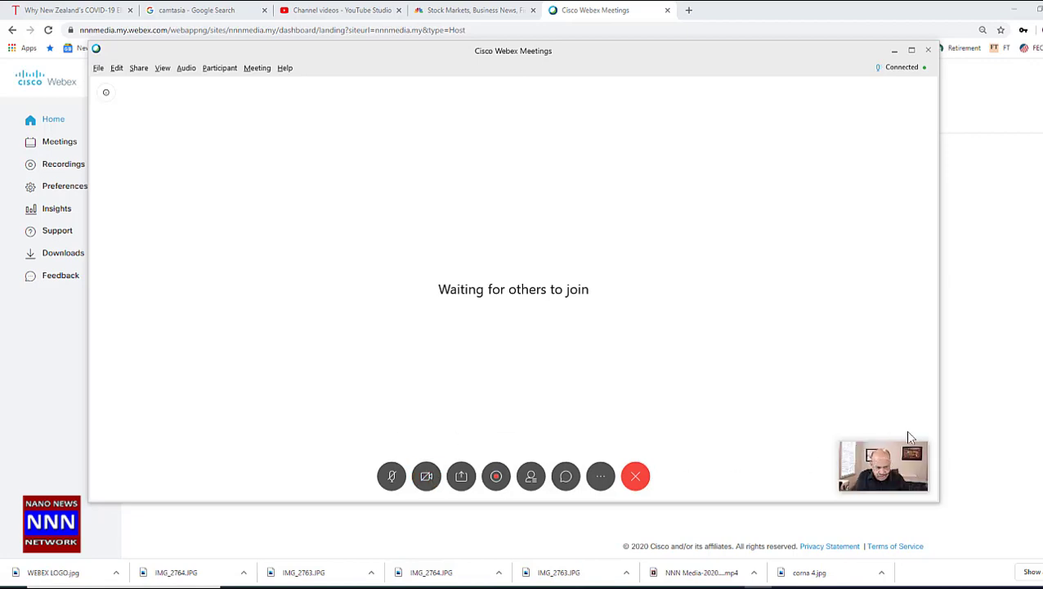
pyautogui.moveTo(461, 476)
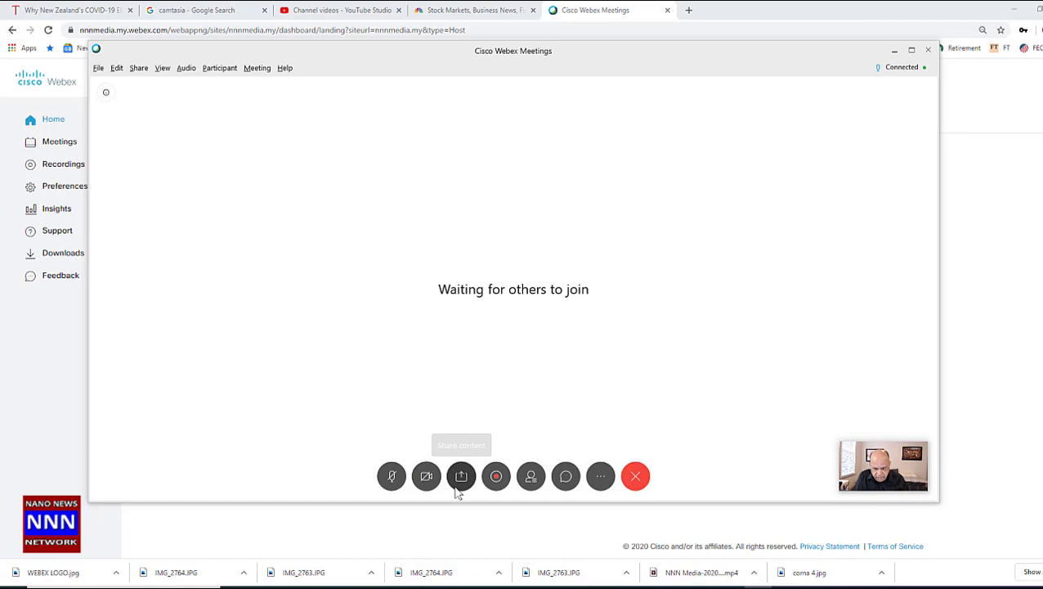
pyautogui.click(461, 475)
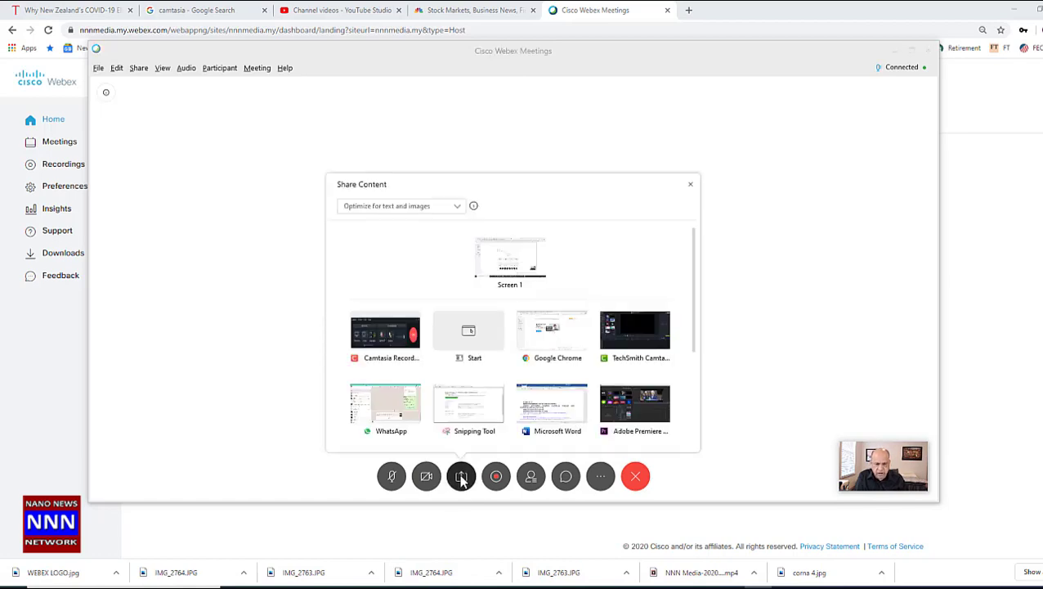
pyautogui.moveTo(385, 404)
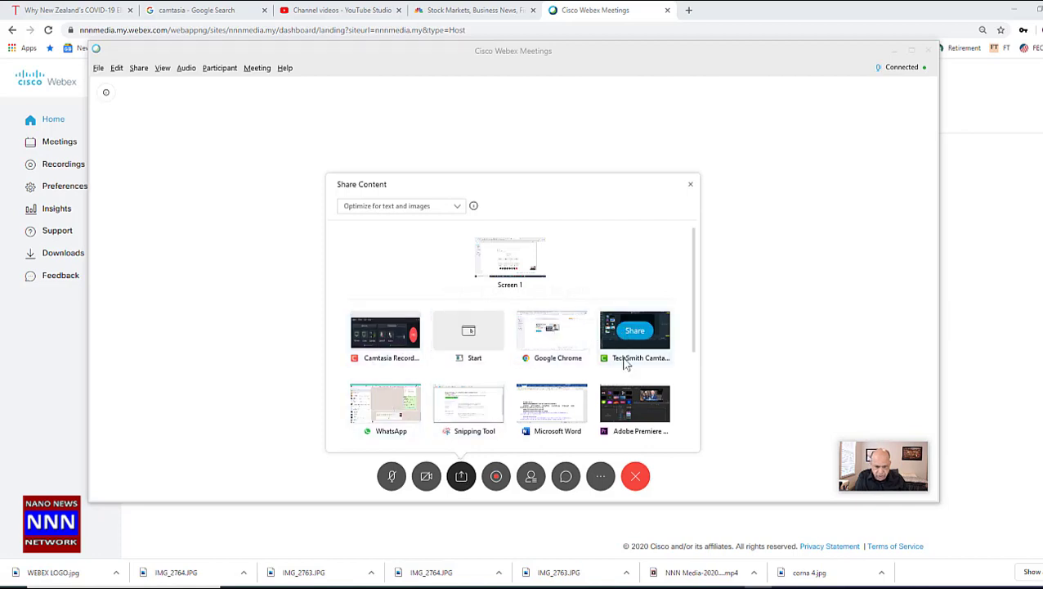
pyautogui.moveTo(634, 403)
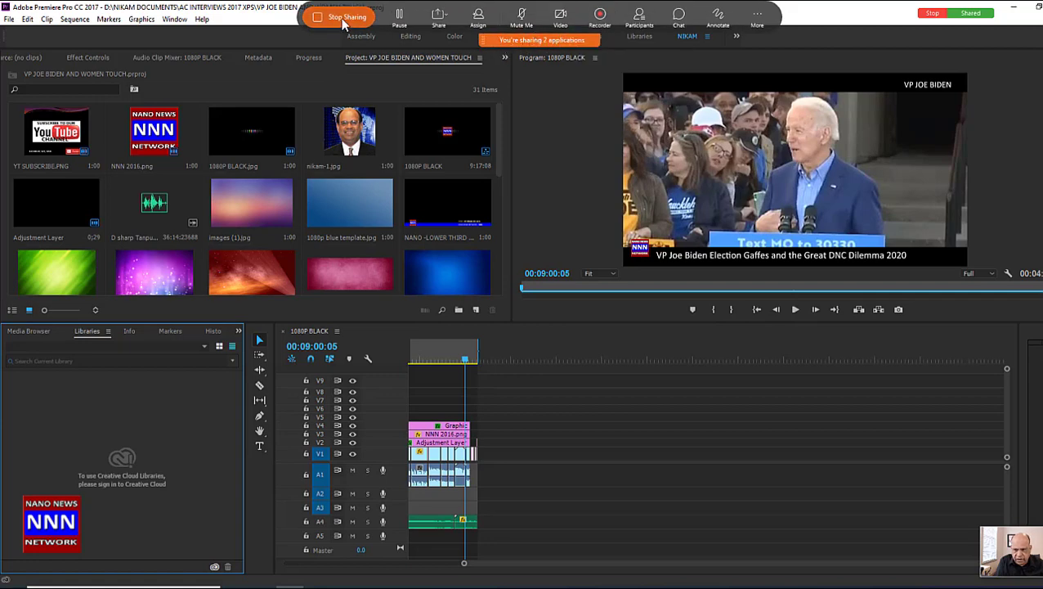
pyautogui.click(337, 17)
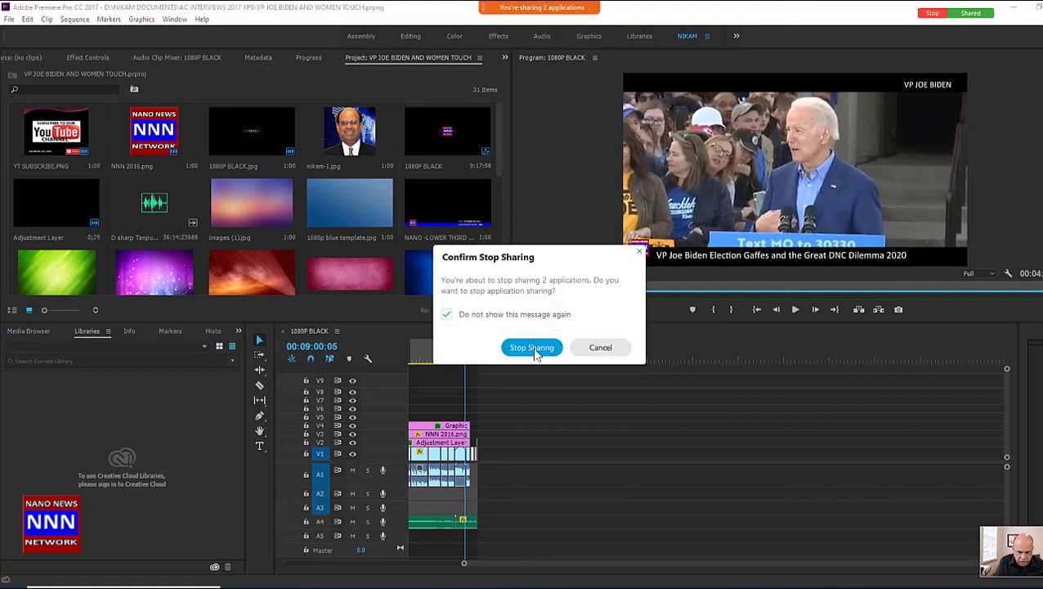
pyautogui.click(531, 346)
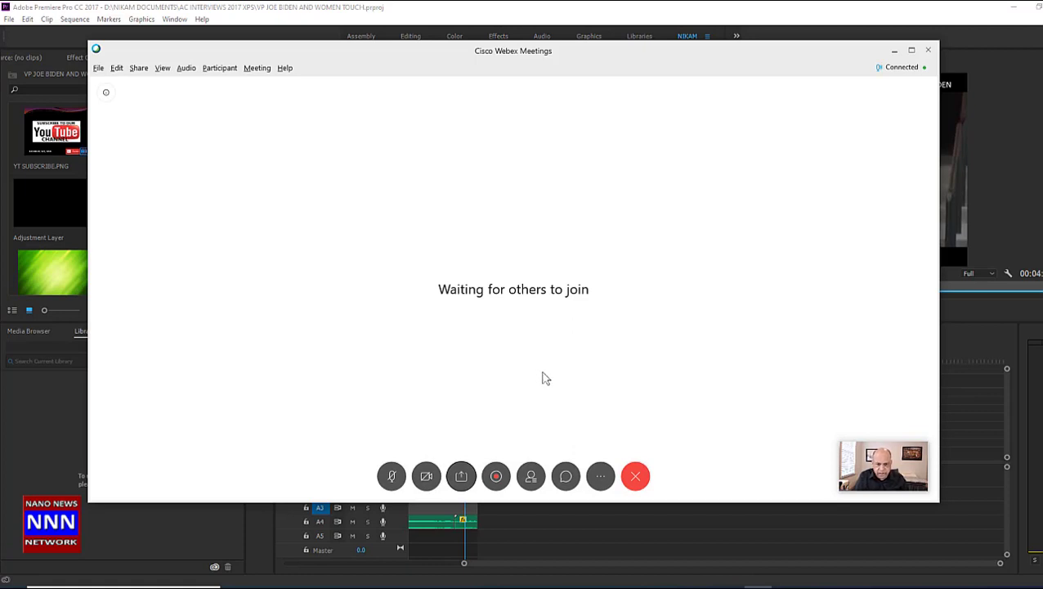
pyautogui.moveTo(529, 363)
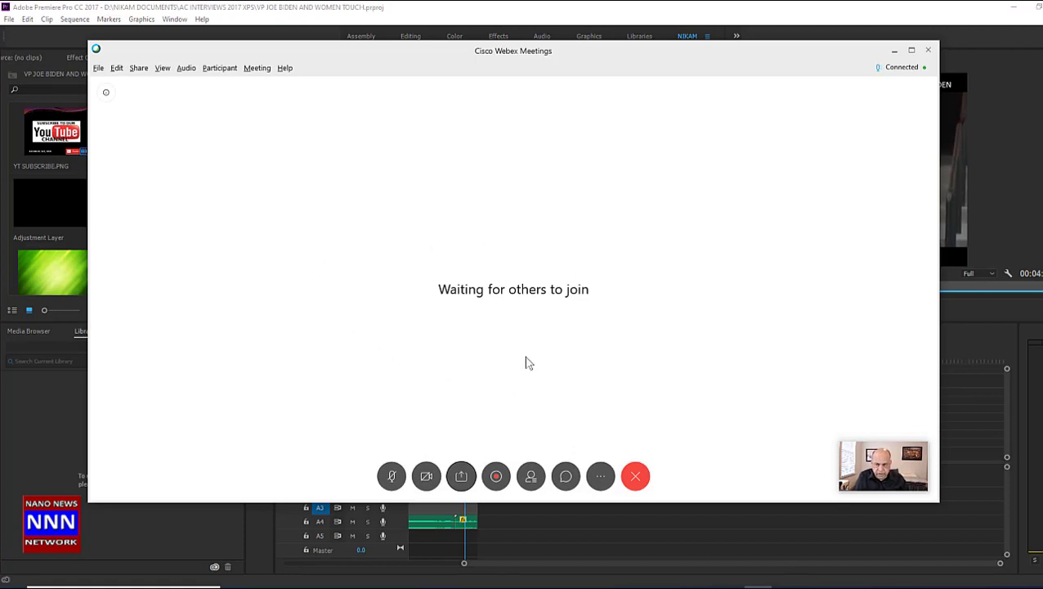
pyautogui.moveTo(528, 383)
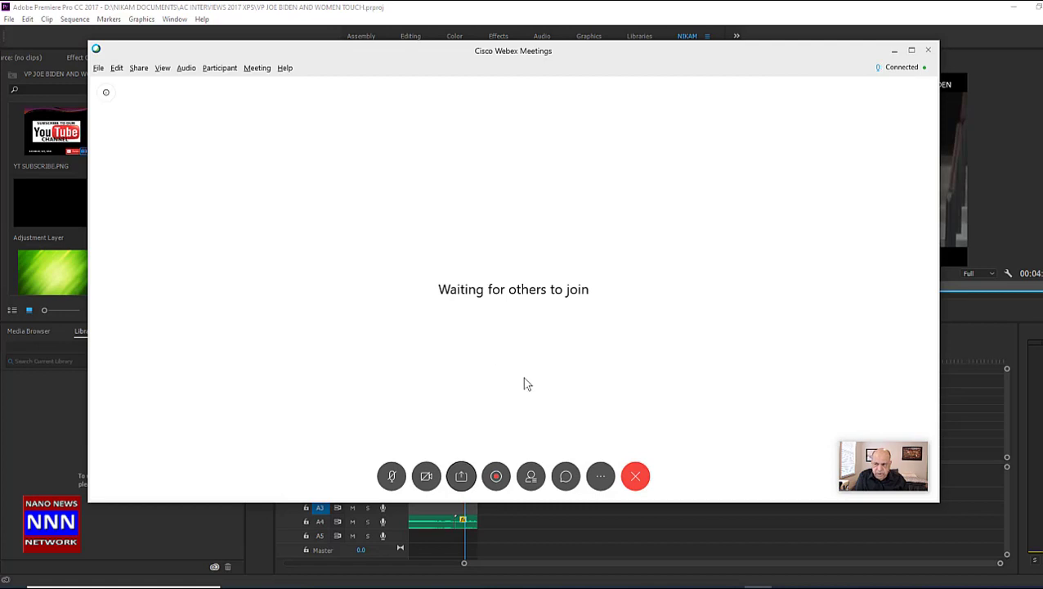
pyautogui.moveTo(691, 157)
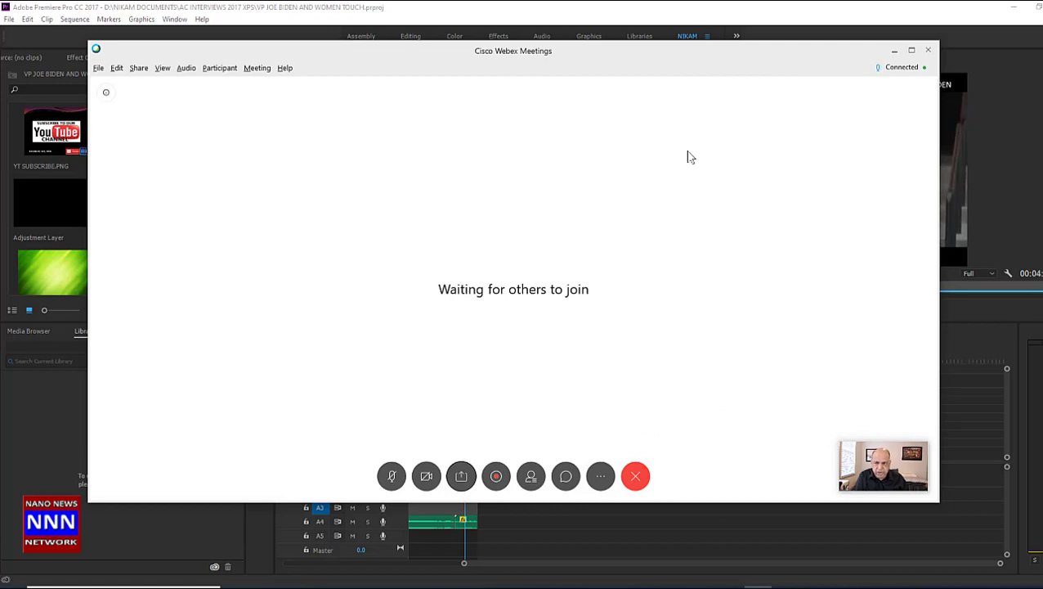
pyautogui.moveTo(580, 85)
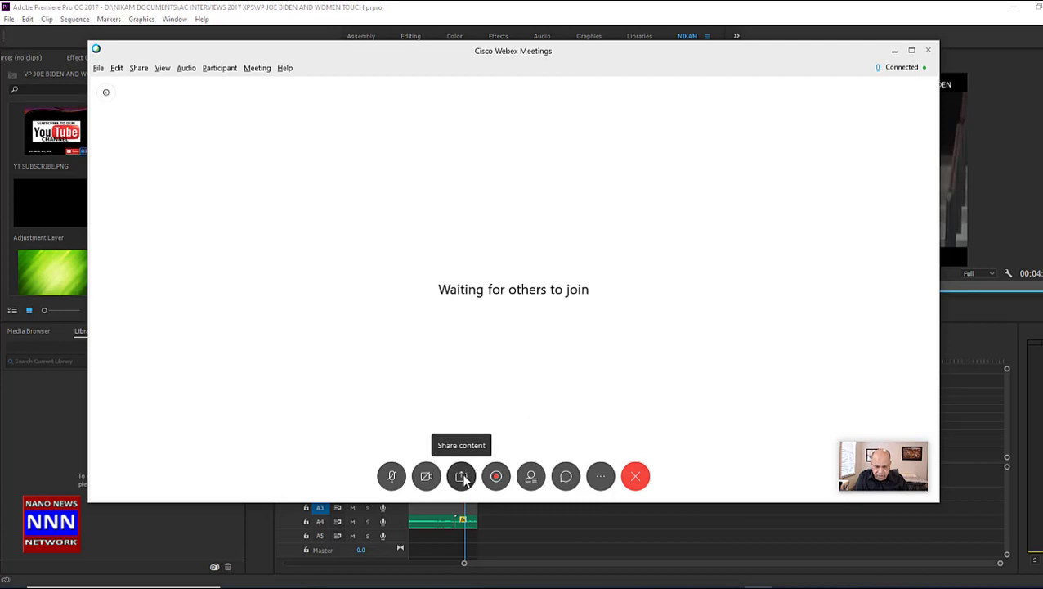
pyautogui.moveTo(827, 139)
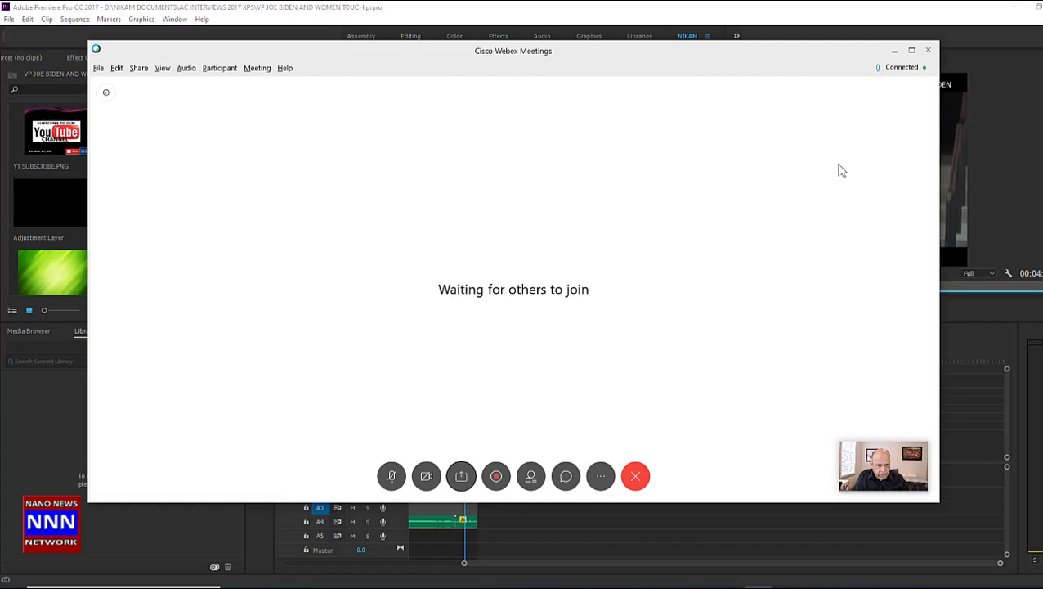
pyautogui.moveTo(613, 423)
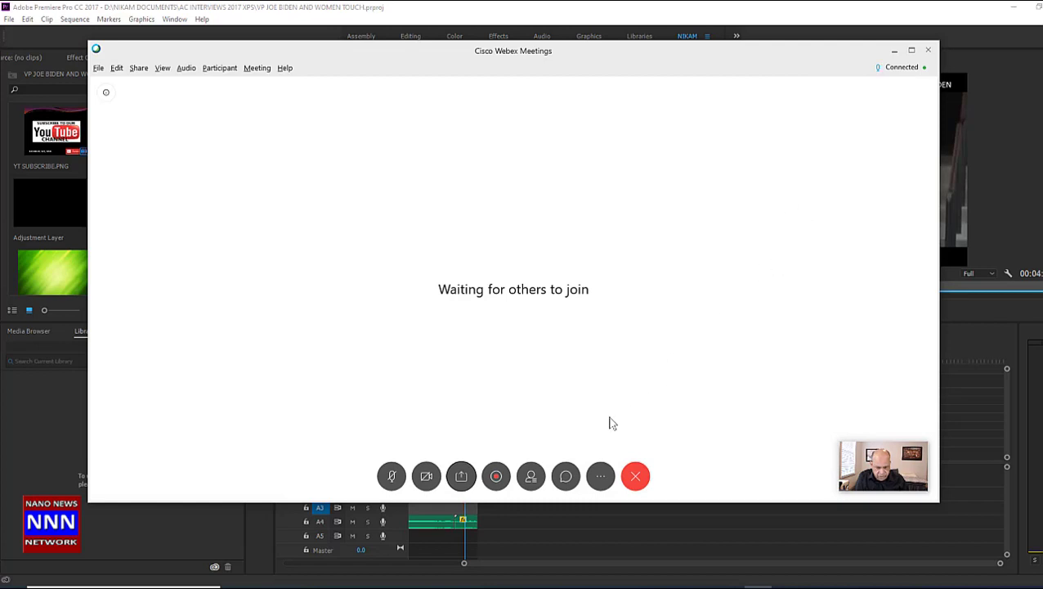
pyautogui.moveTo(461, 476)
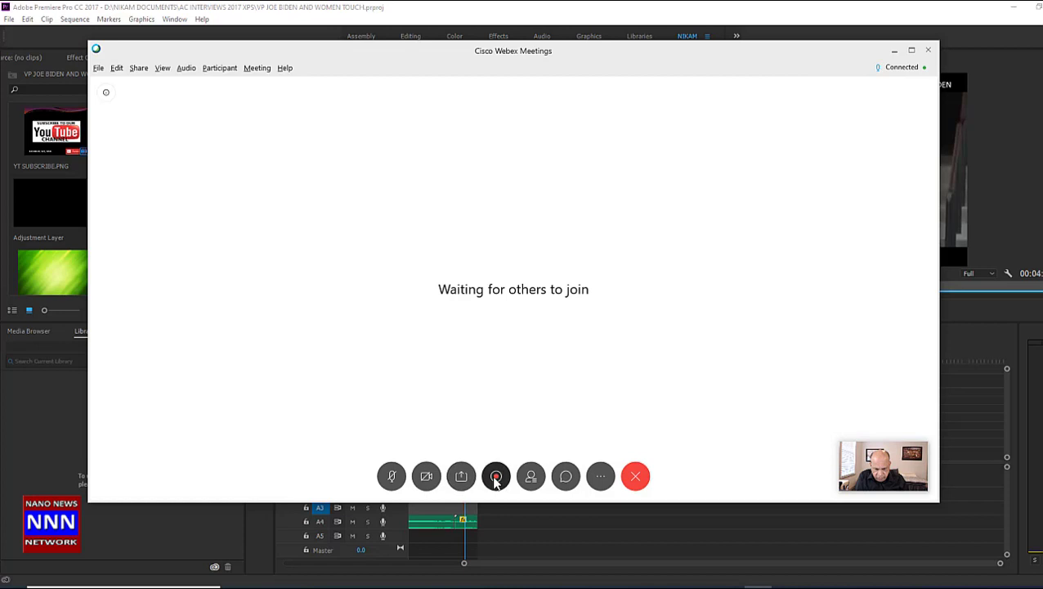
pyautogui.click(496, 476)
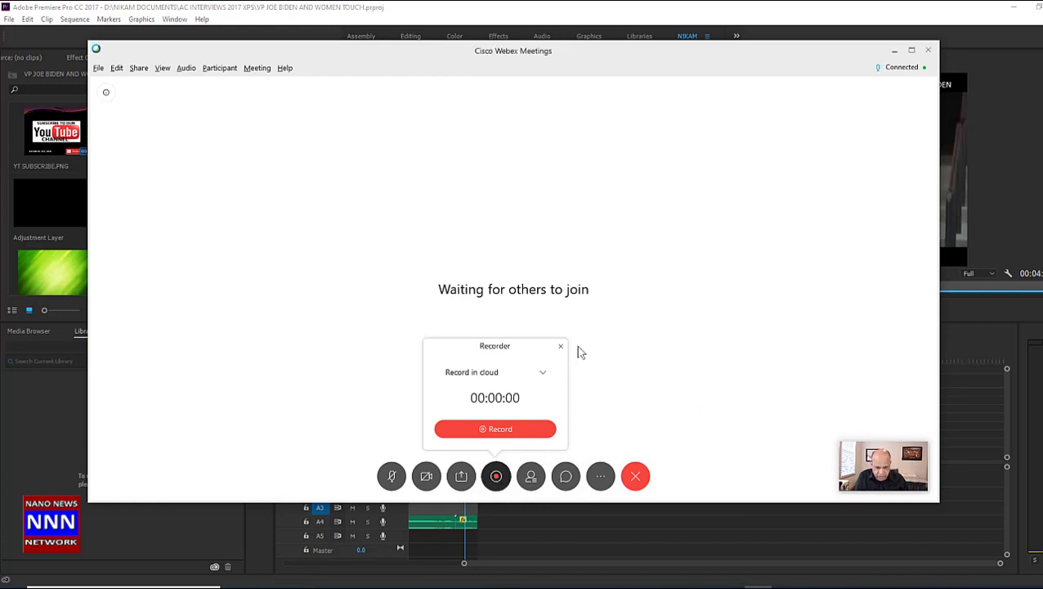
pyautogui.click(495, 476)
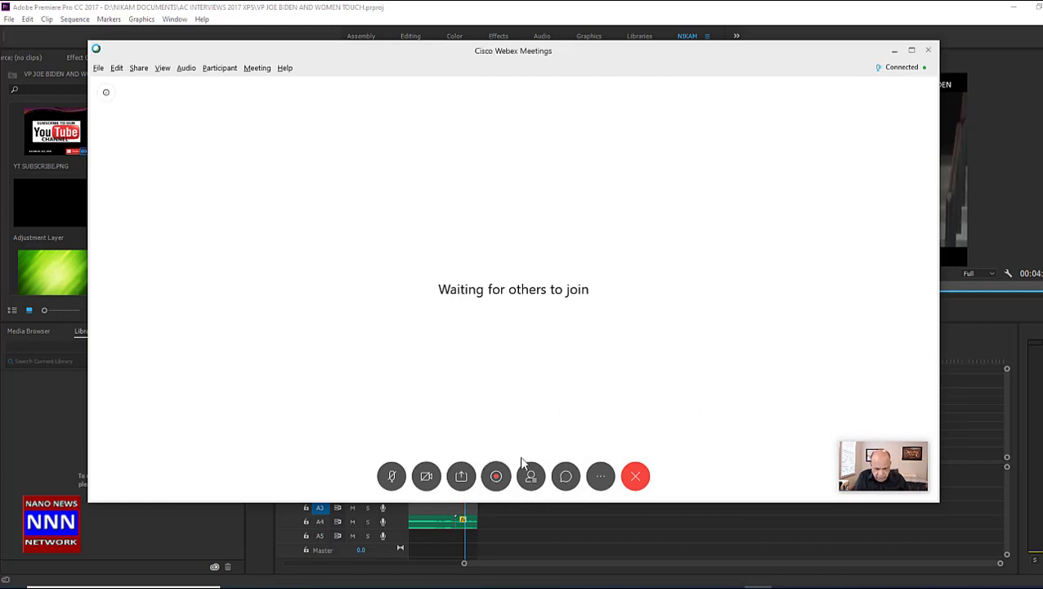
# Show the Participants panel listing NIK NIKAM as host.
pyautogui.click(530, 476)
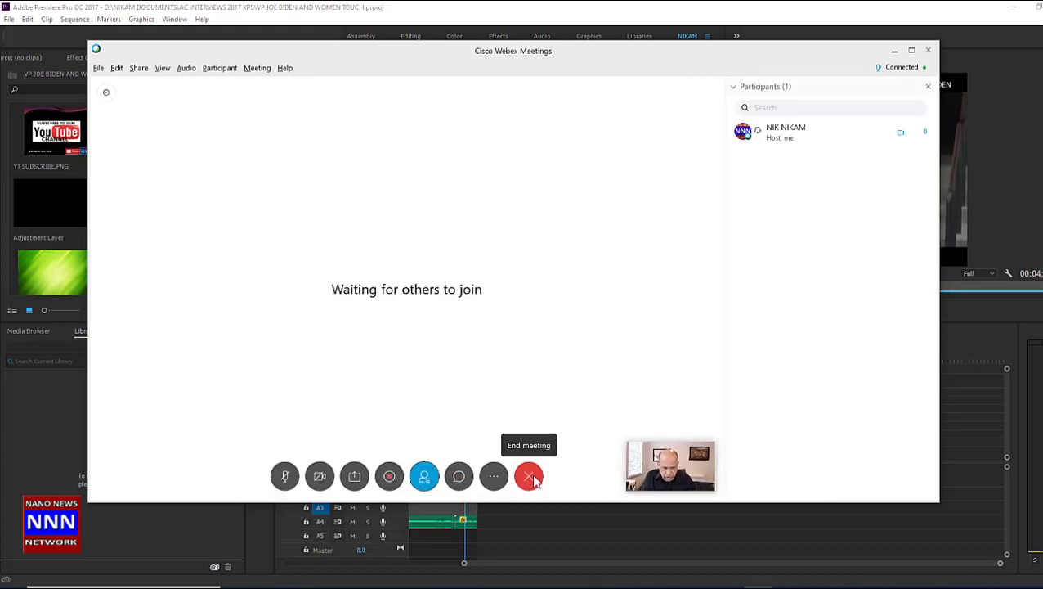
pyautogui.moveTo(458, 476)
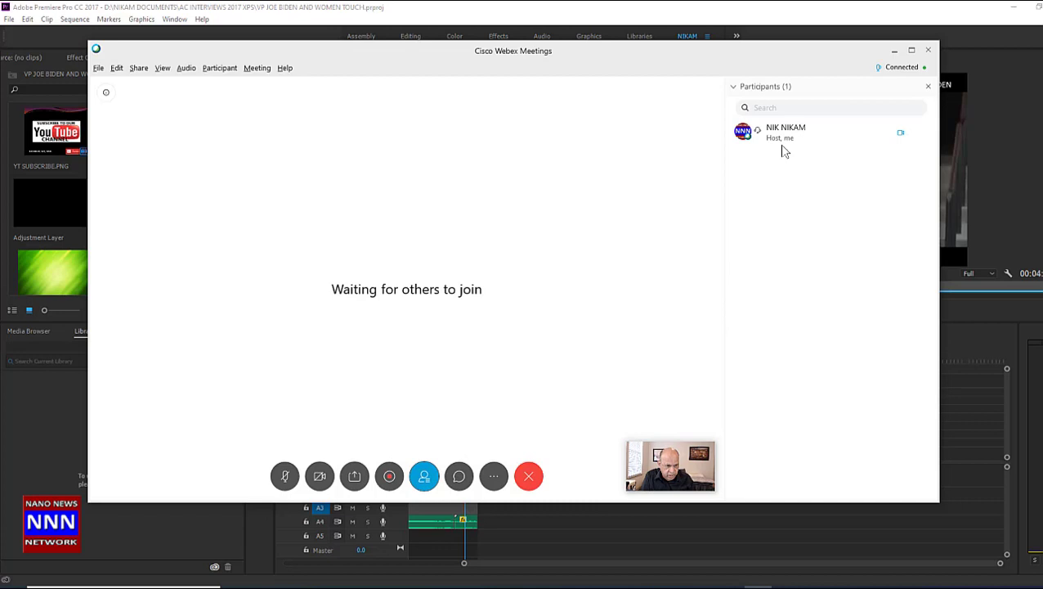
pyautogui.moveTo(838, 155)
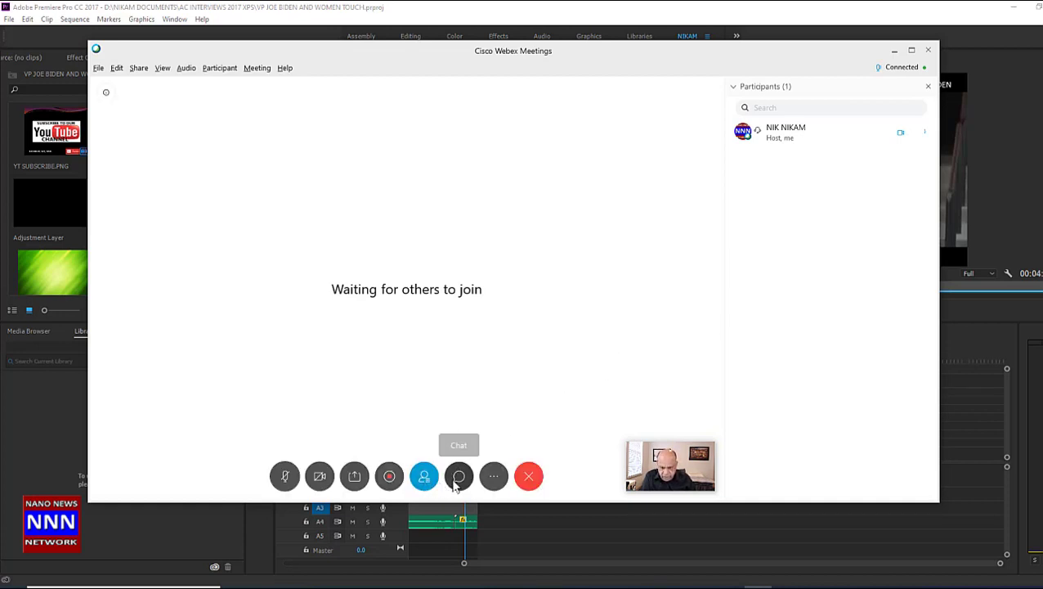
# Open the meeting chat, then choose Invite and remind from More options.
pyautogui.click(458, 476)
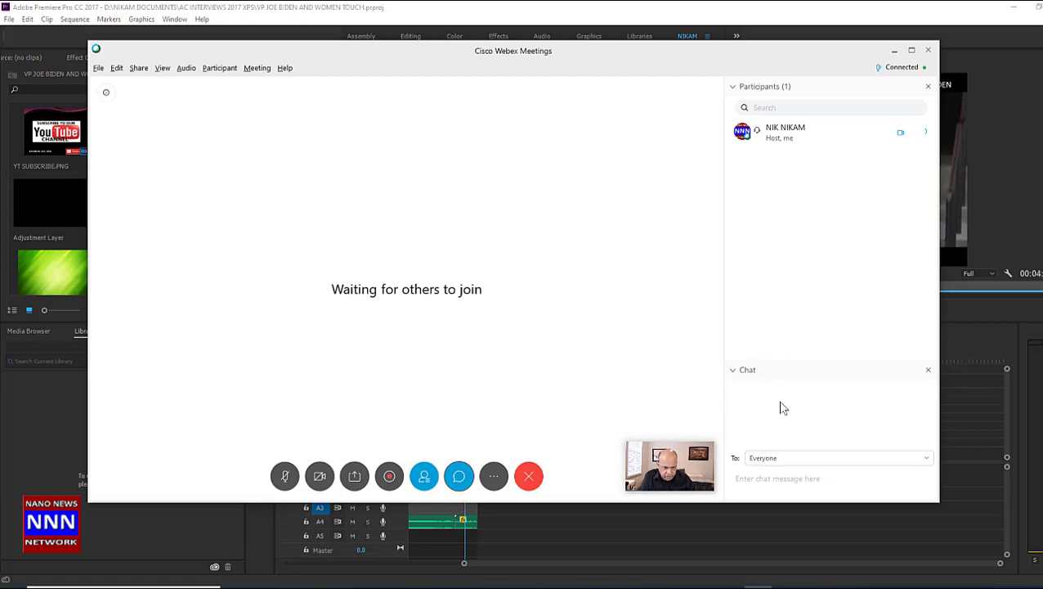
pyautogui.moveTo(757, 447)
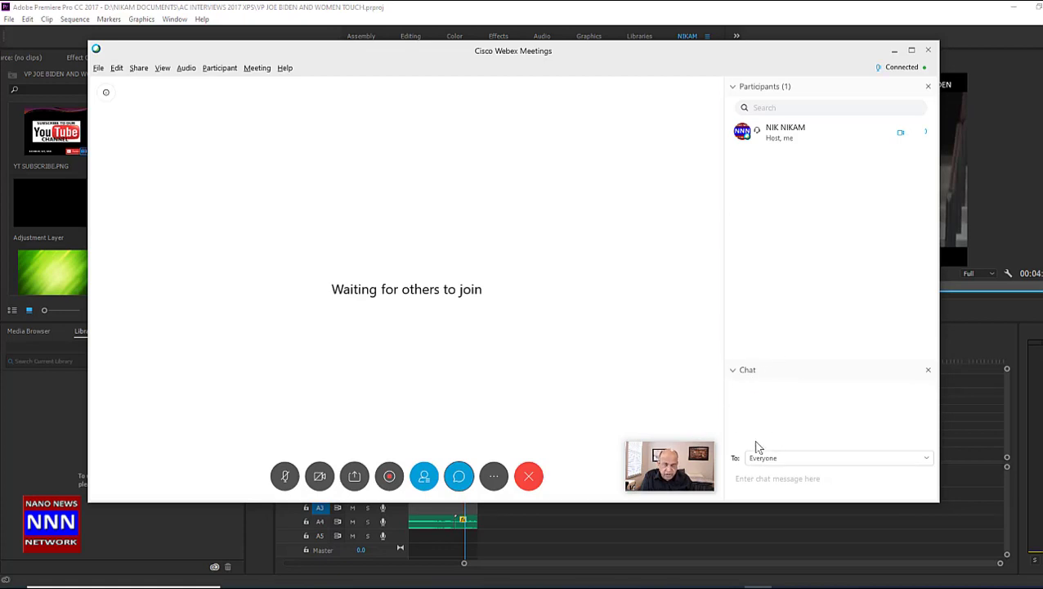
pyautogui.moveTo(563, 442)
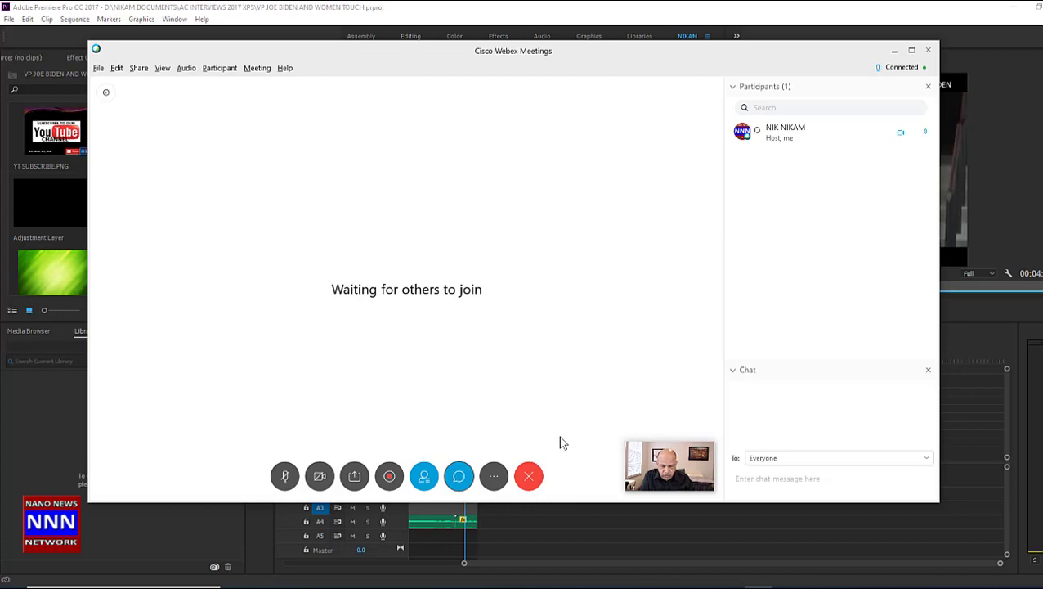
pyautogui.moveTo(494, 476)
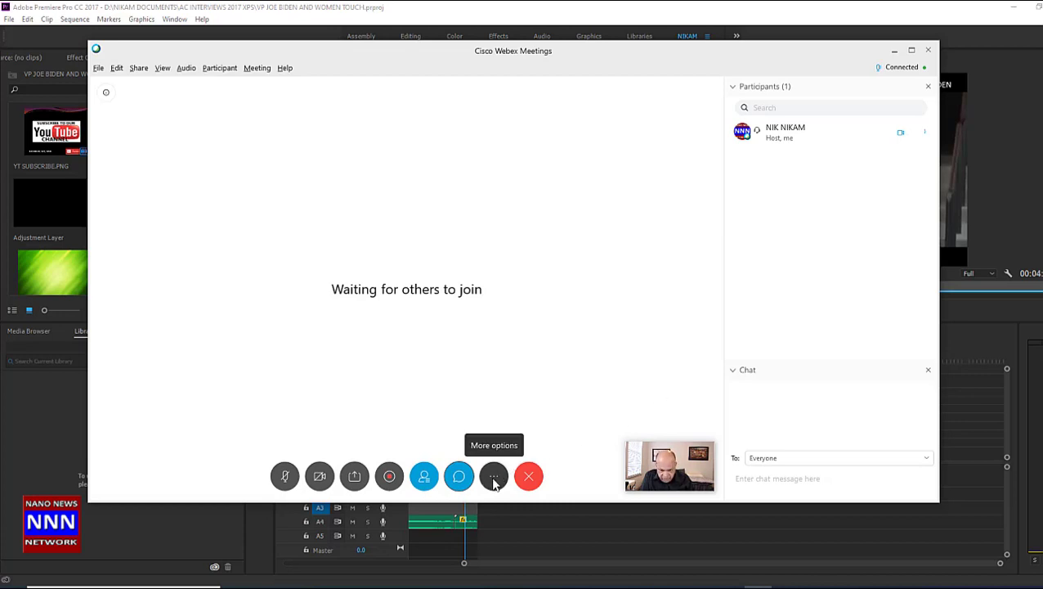
pyautogui.click(494, 476)
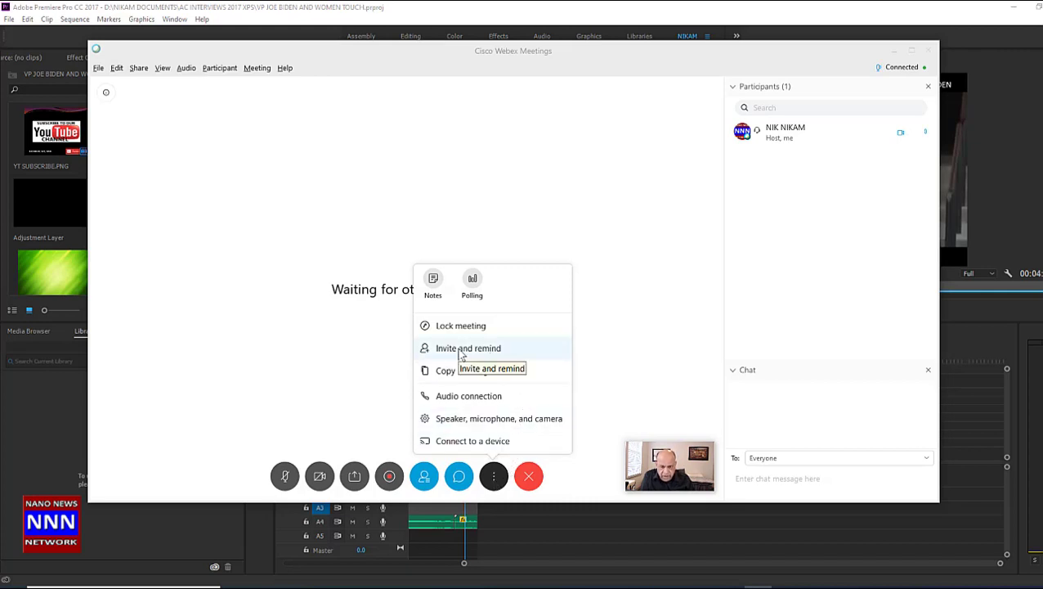
pyautogui.click(468, 348)
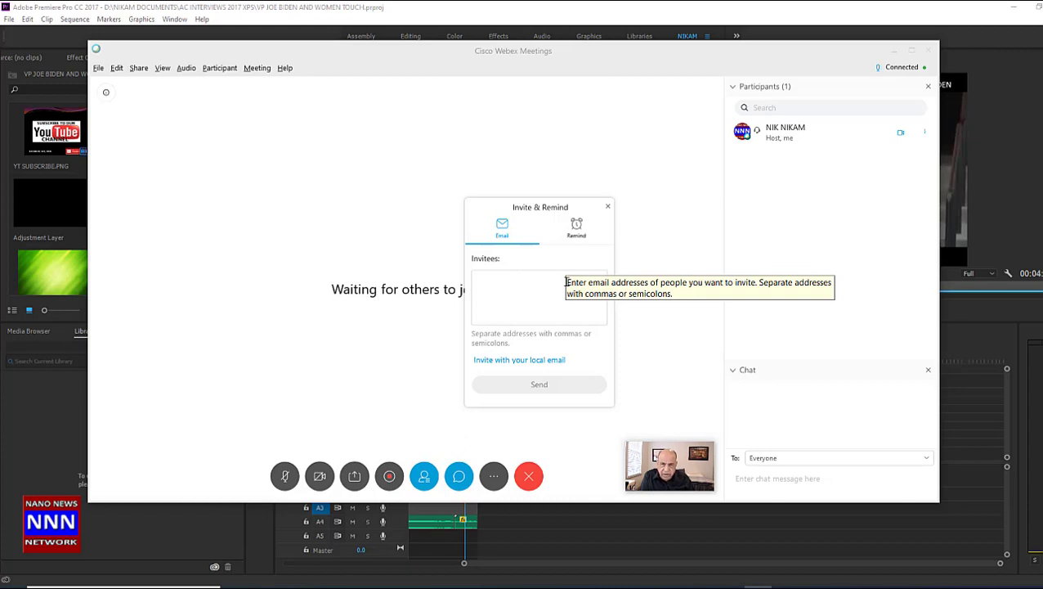
# Click into the Invitees box, then close Invite & Remind without inviting anyone.
pyautogui.click(538, 294)
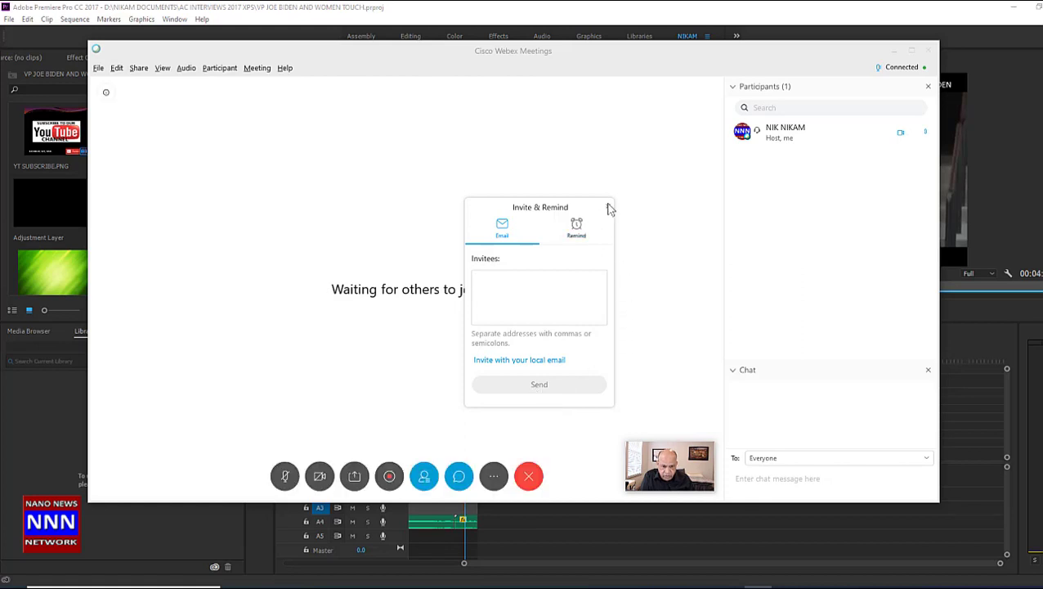
pyautogui.moveTo(608, 209)
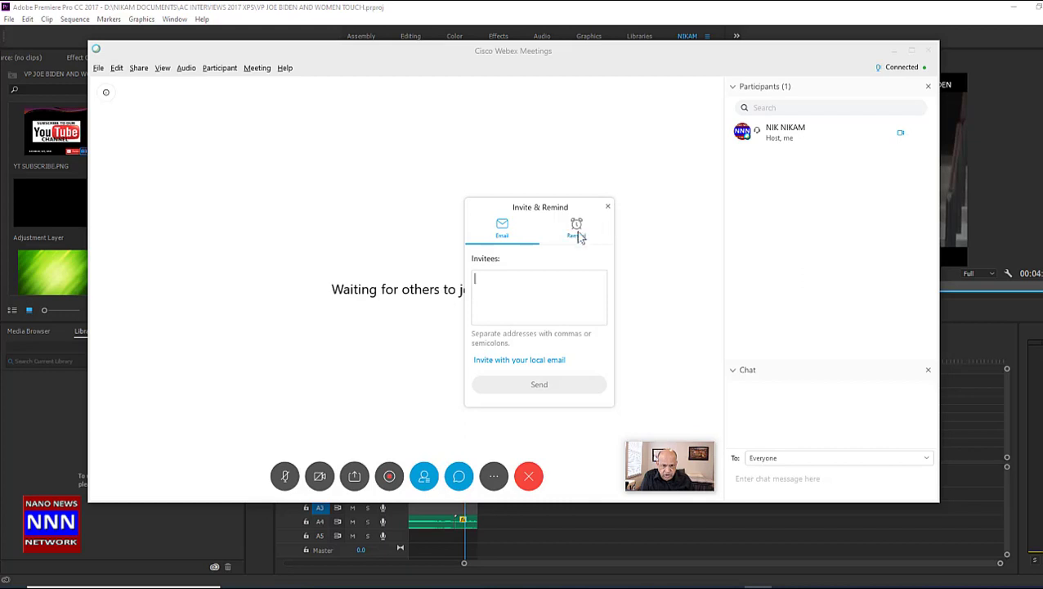
pyautogui.moveTo(576, 229)
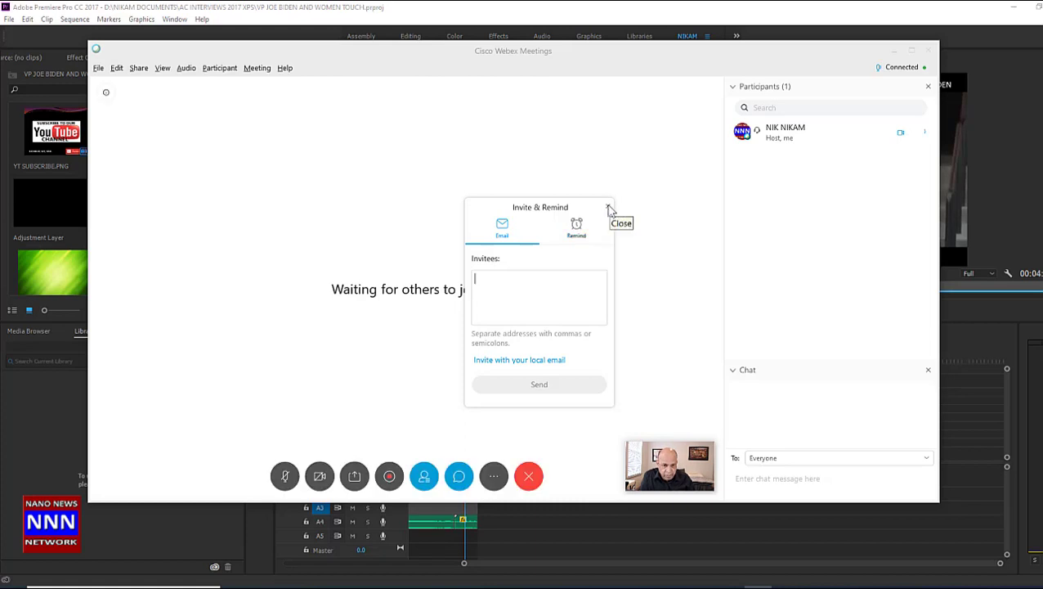
pyautogui.click(609, 209)
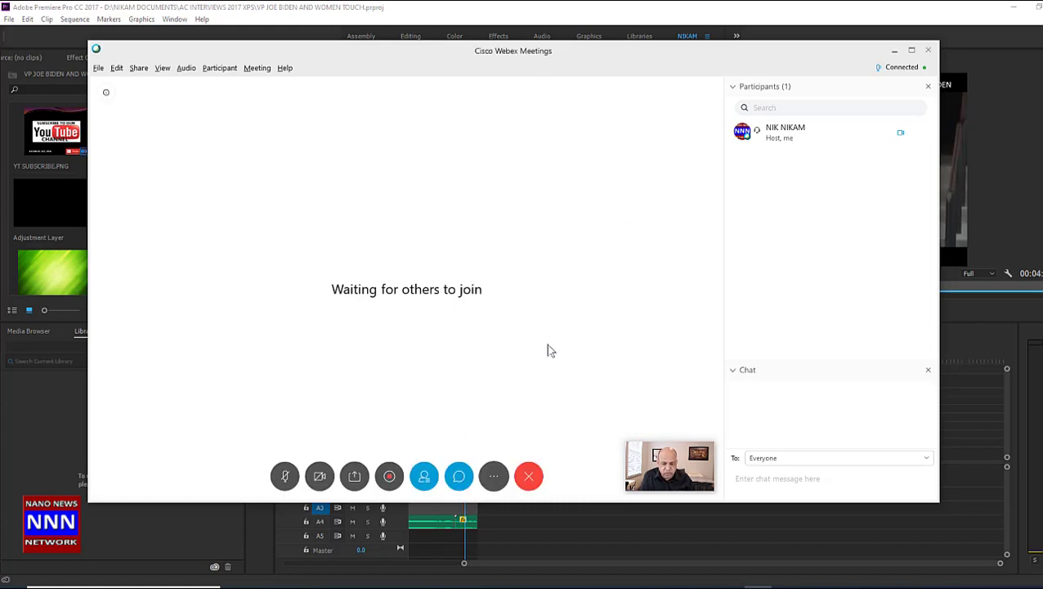
# Copy the meeting link via More options, then reopen the More options list.
pyautogui.click(494, 476)
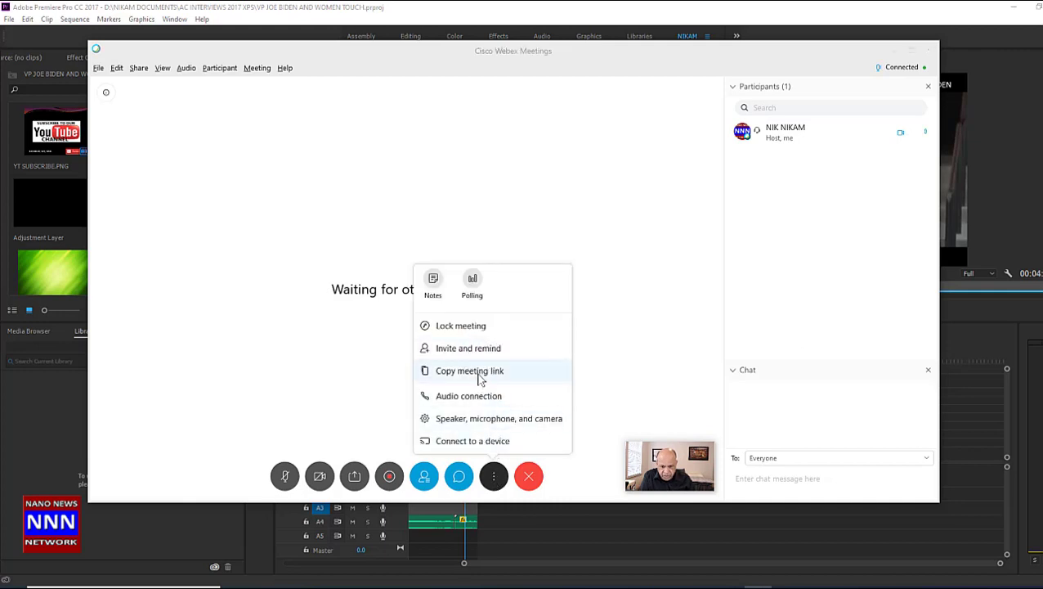
pyautogui.click(470, 370)
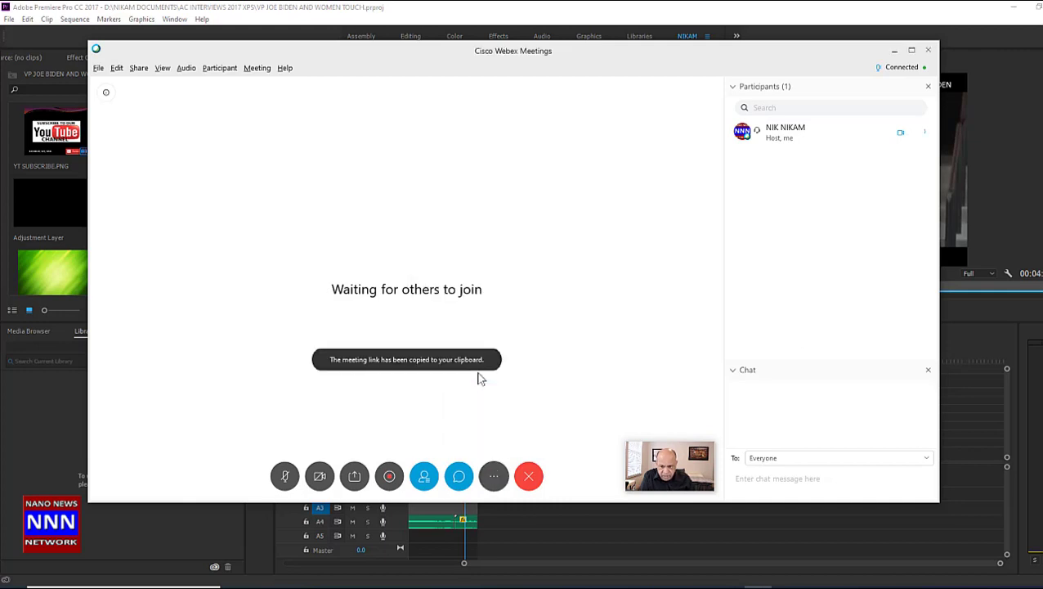
pyautogui.moveTo(515, 435)
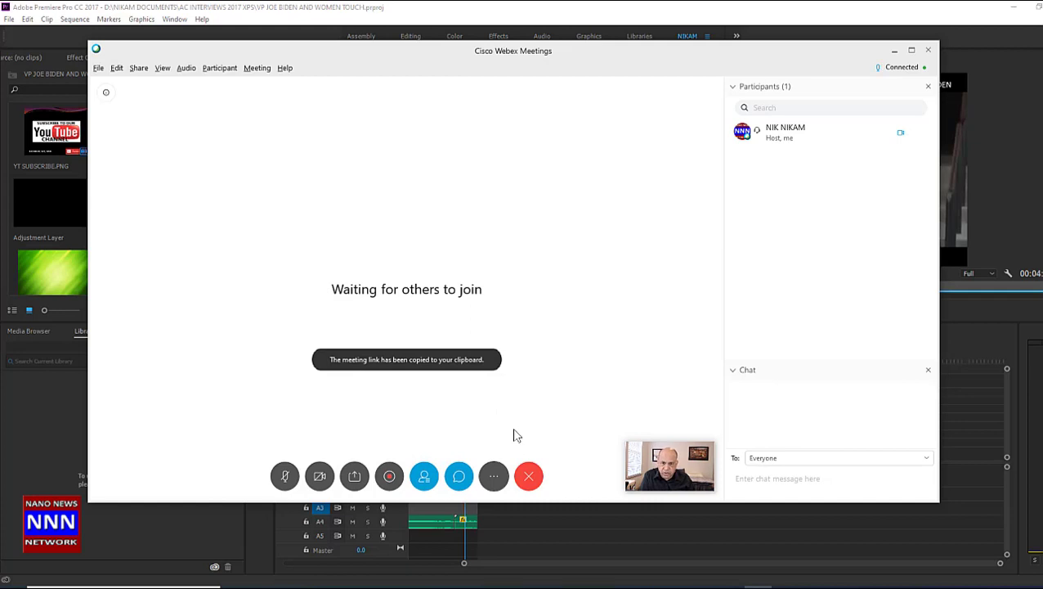
pyautogui.moveTo(568, 415)
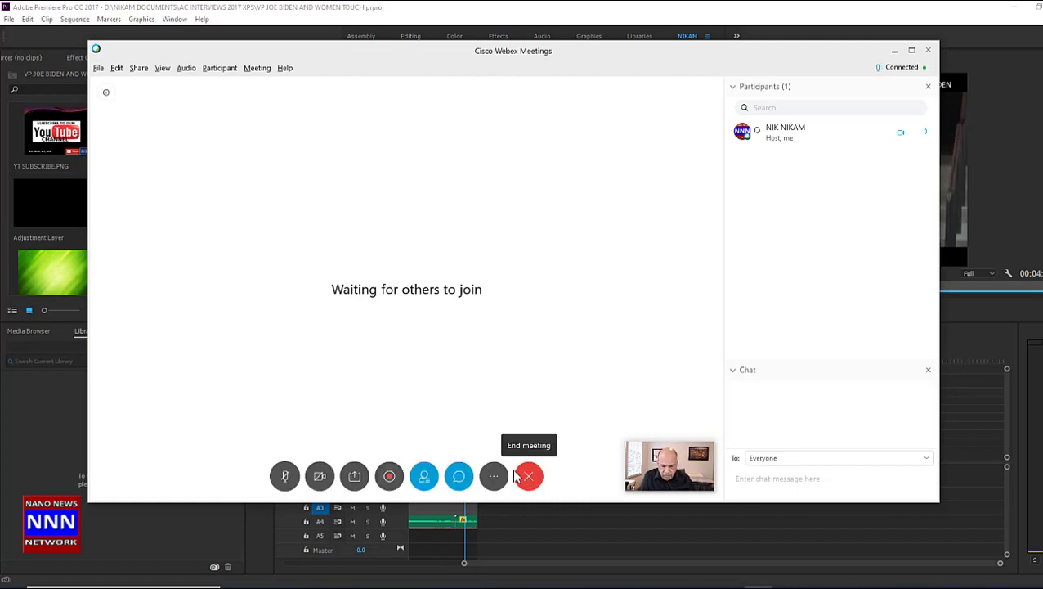
pyautogui.click(494, 476)
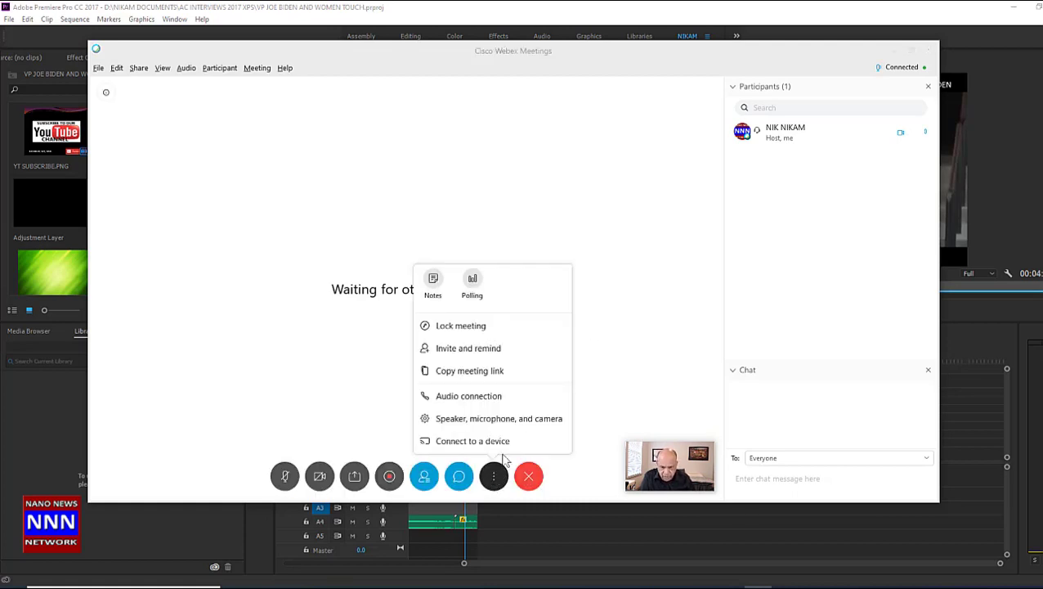
pyautogui.click(498, 417)
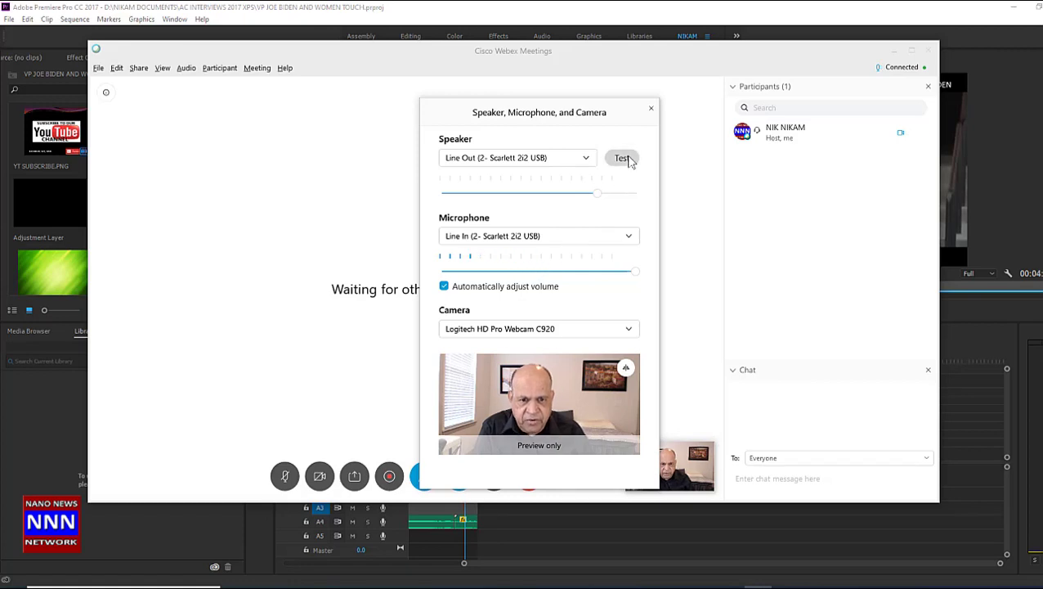
pyautogui.click(622, 158)
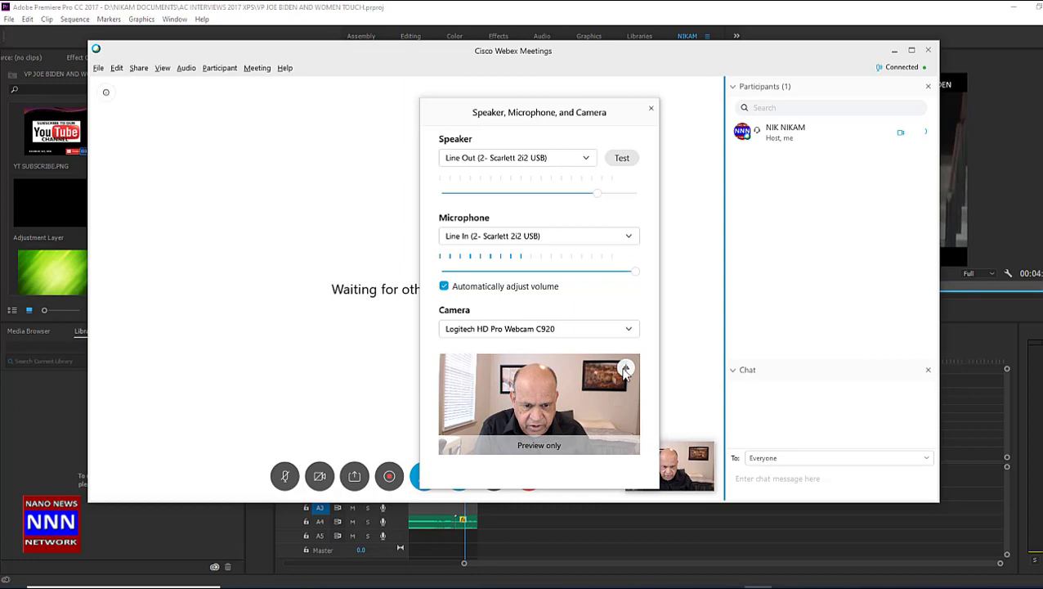
pyautogui.moveTo(626, 368)
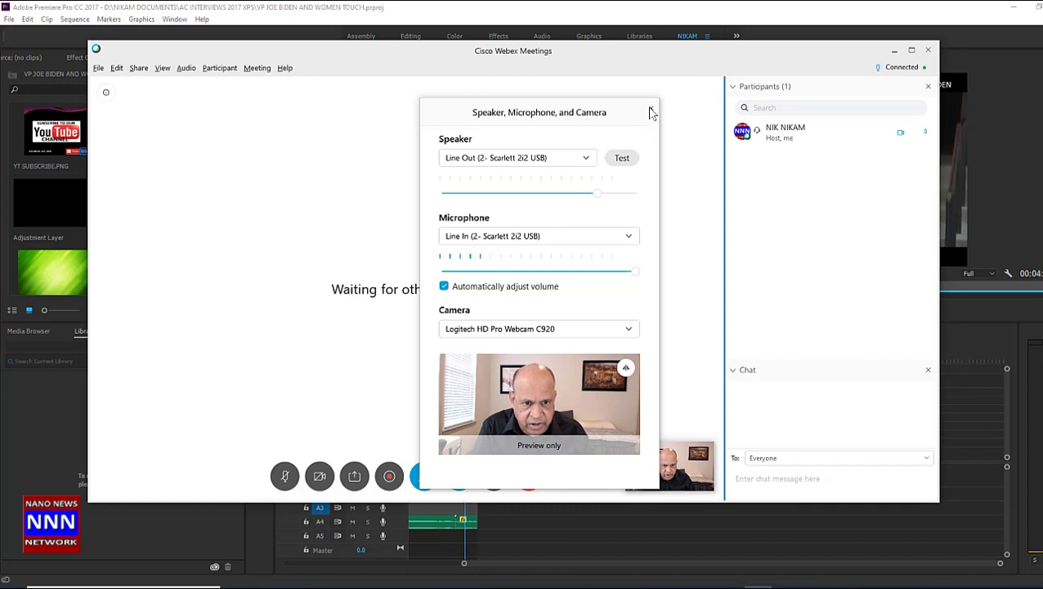
pyautogui.click(653, 112)
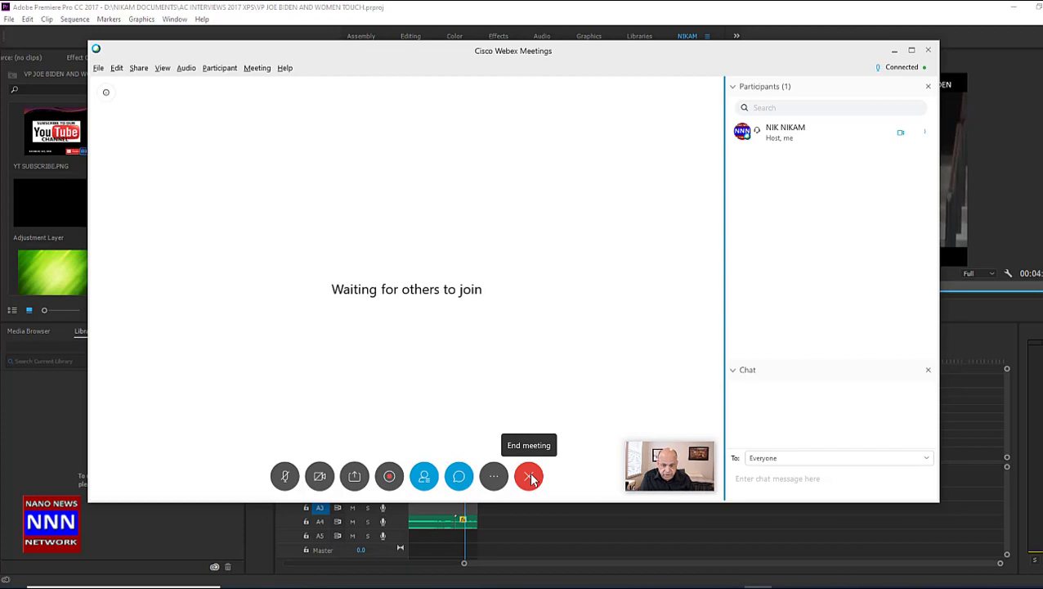
pyautogui.moveTo(111, 111)
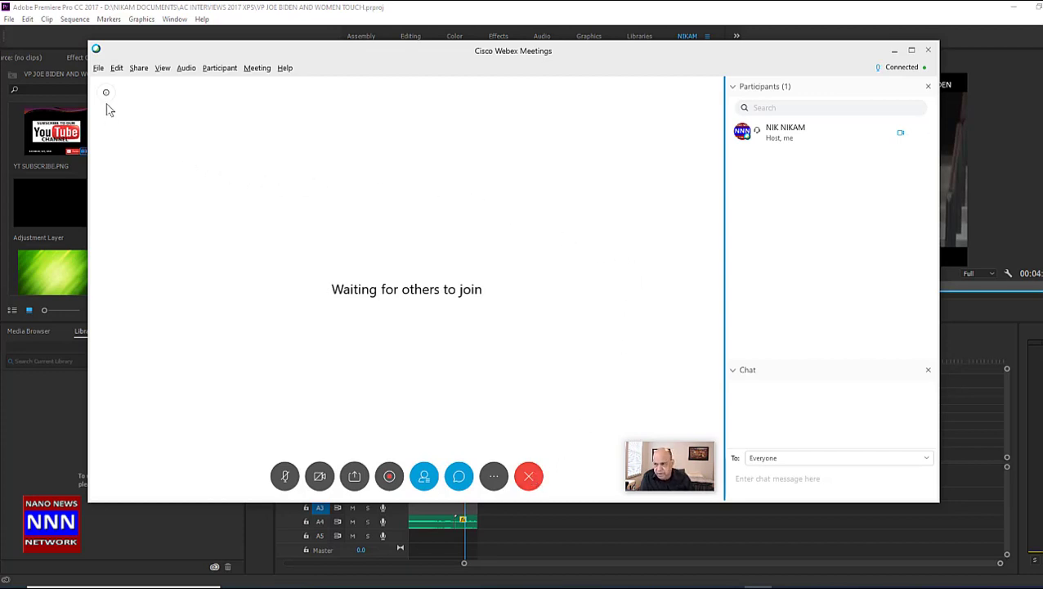
pyautogui.click(106, 92)
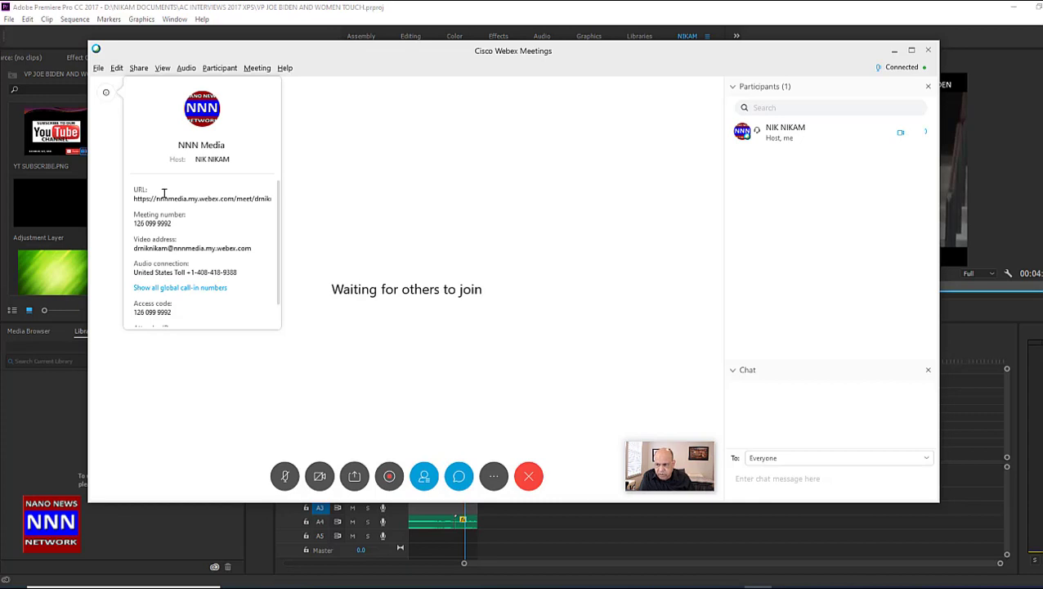
pyautogui.moveTo(241, 327)
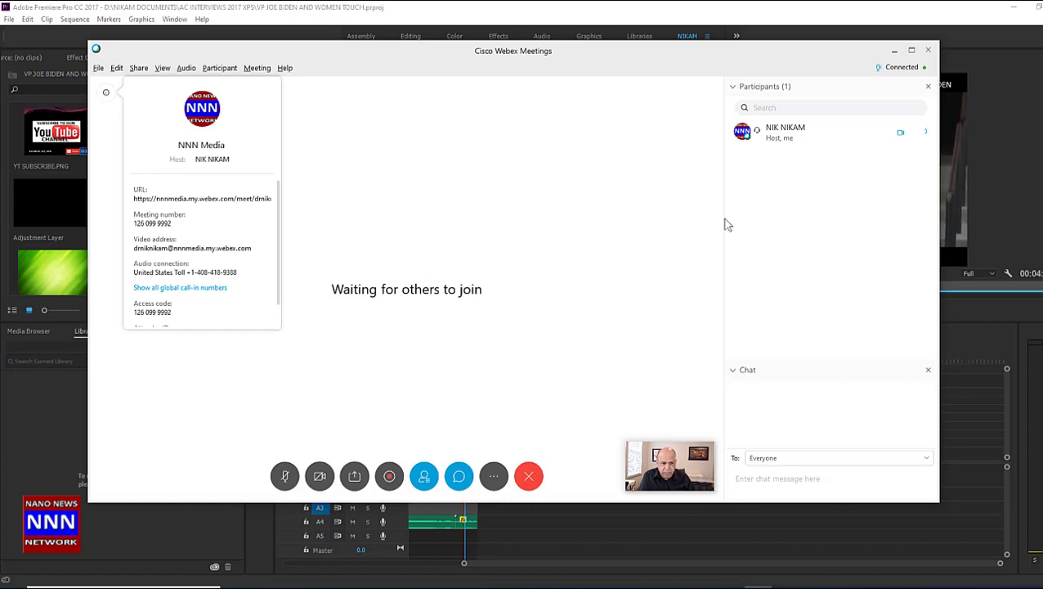
pyautogui.moveTo(707, 247)
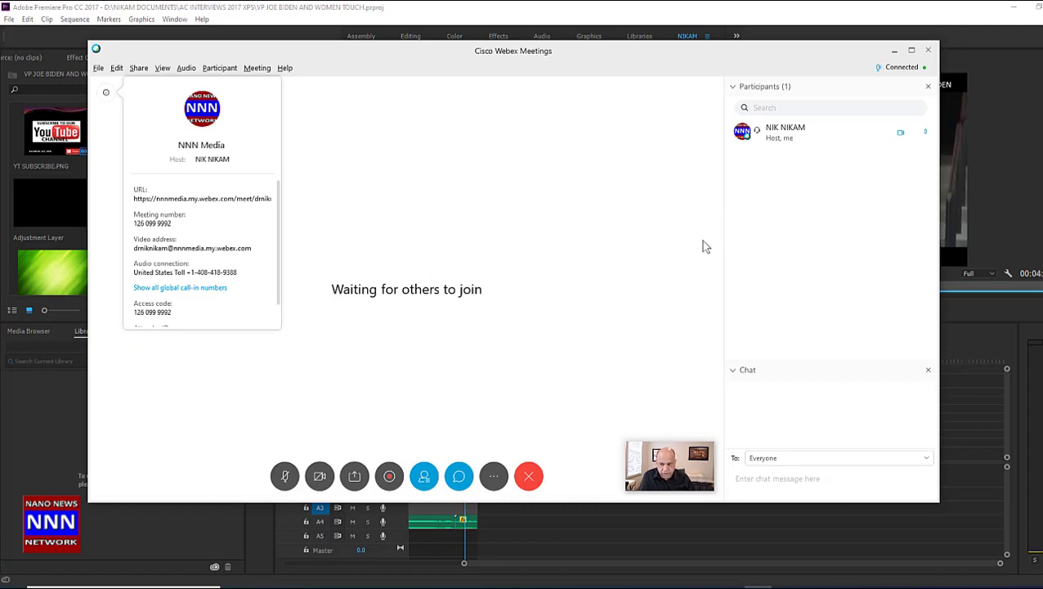
pyautogui.moveTo(375, 238)
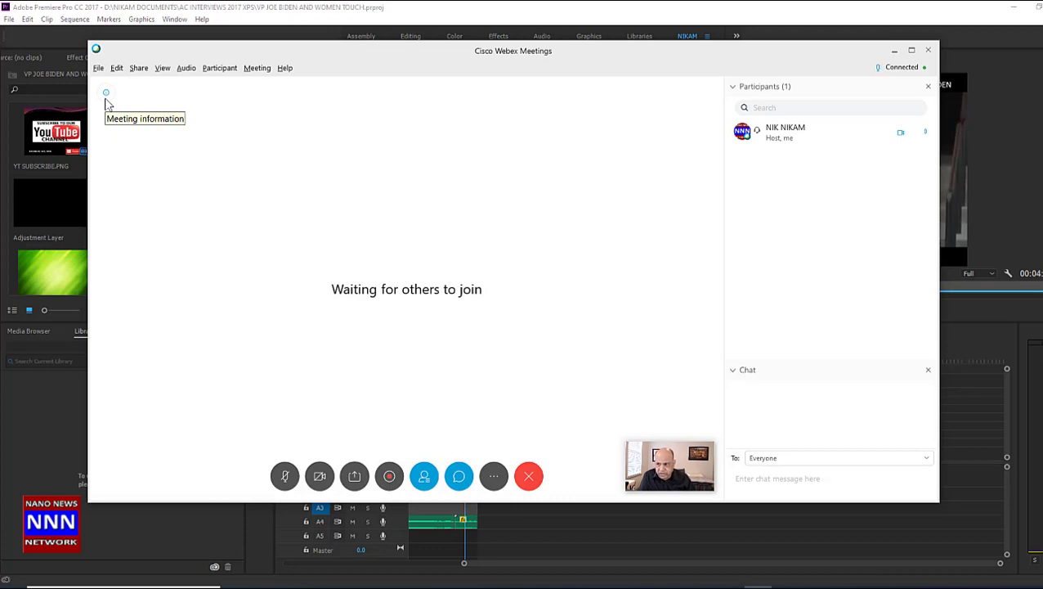
pyautogui.click(98, 68)
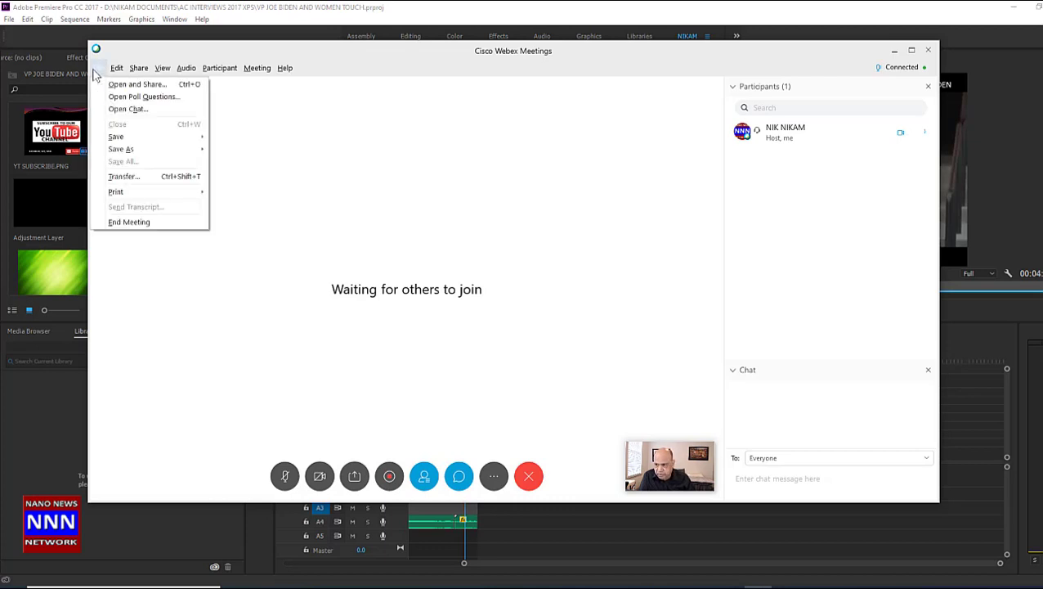
pyautogui.moveTo(137, 84)
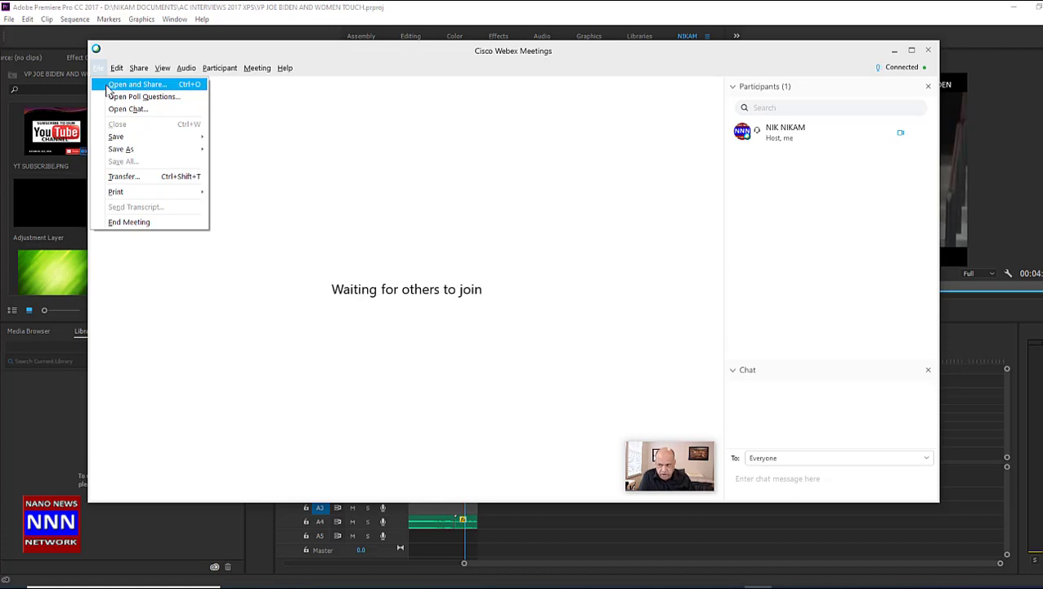
pyautogui.moveTo(145, 97)
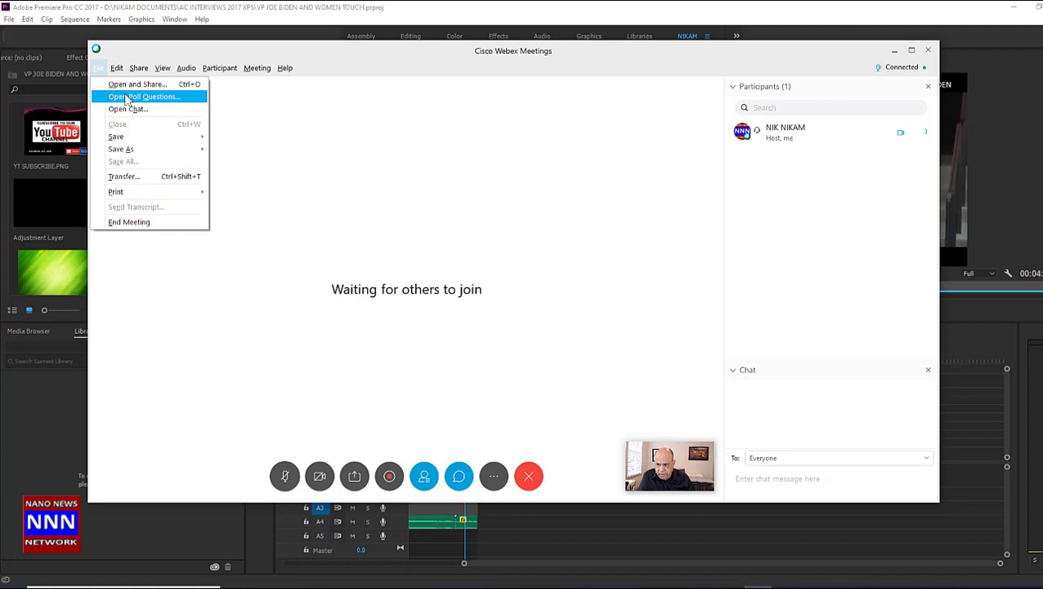
pyautogui.moveTo(135, 292)
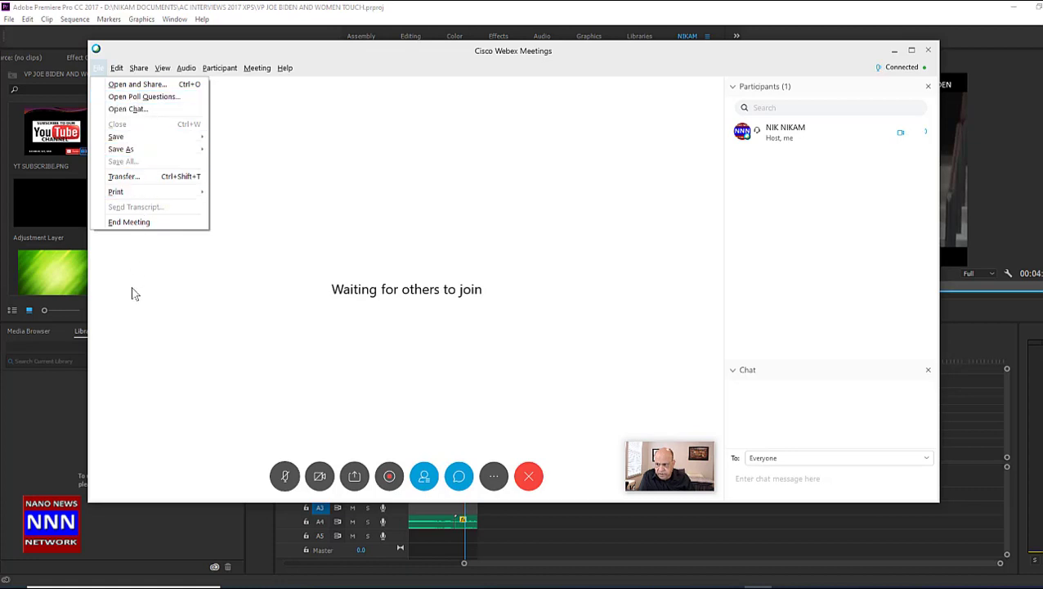
pyautogui.moveTo(130, 222)
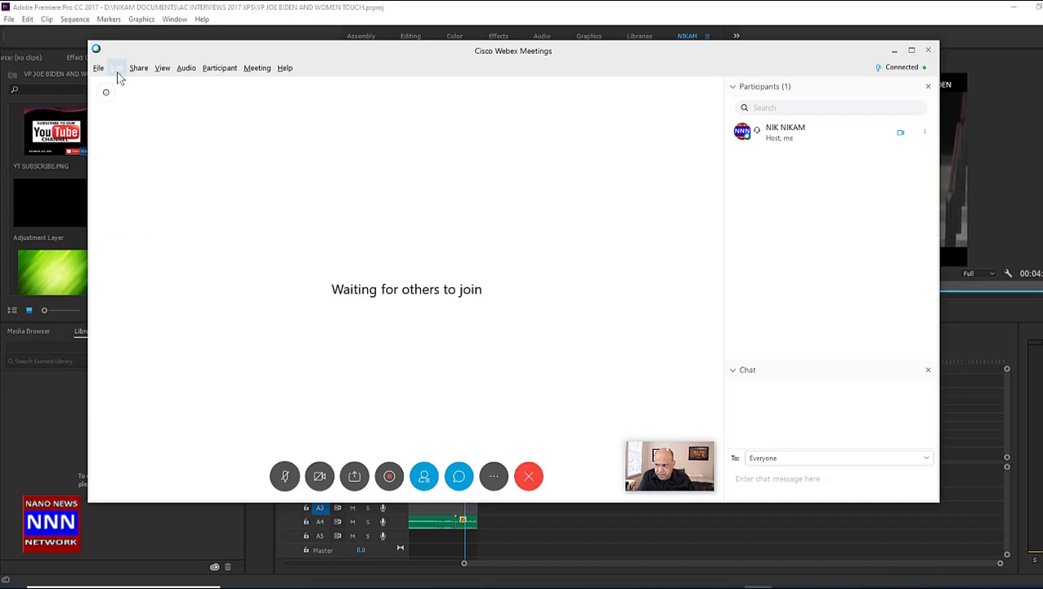
pyautogui.click(117, 67)
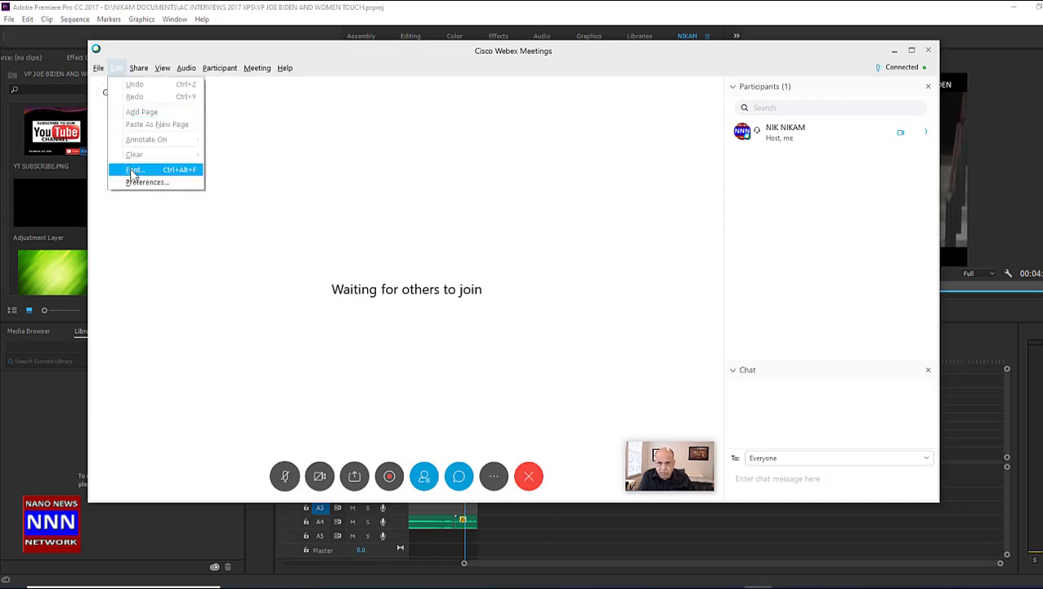
pyautogui.click(117, 68)
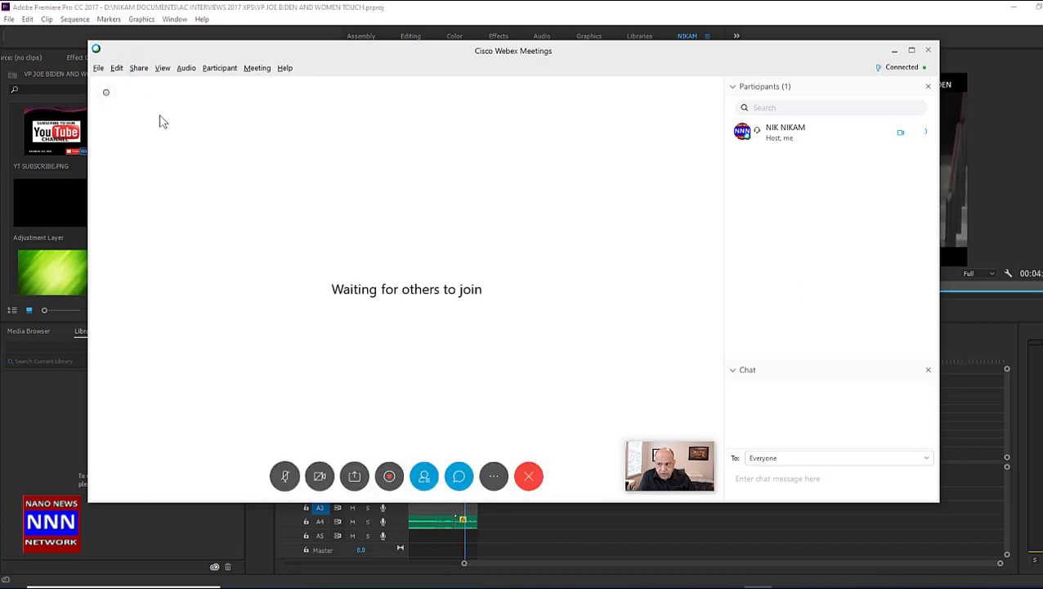
pyautogui.click(220, 68)
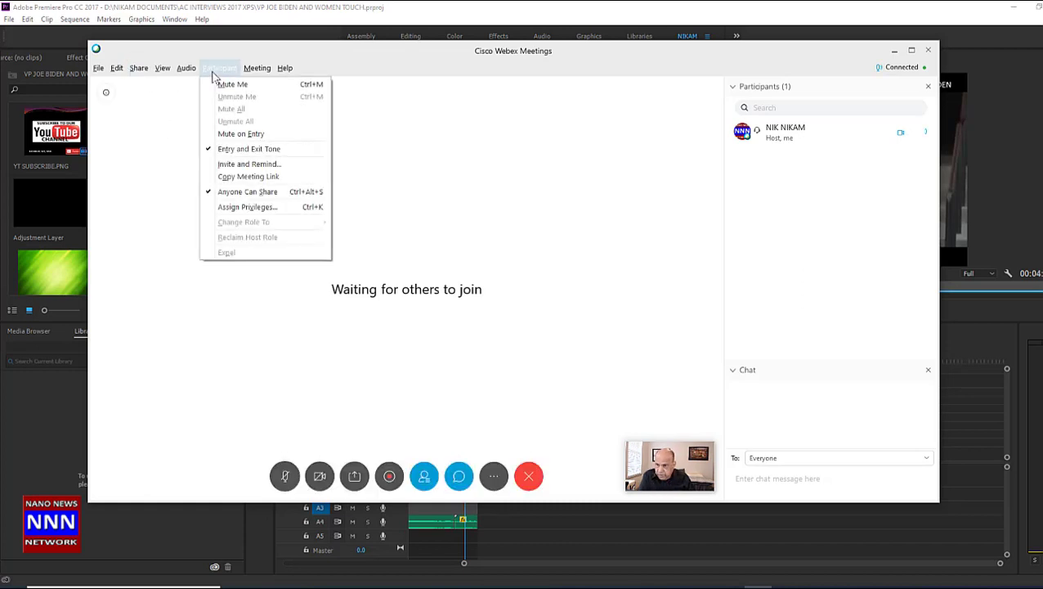
pyautogui.moveTo(241, 134)
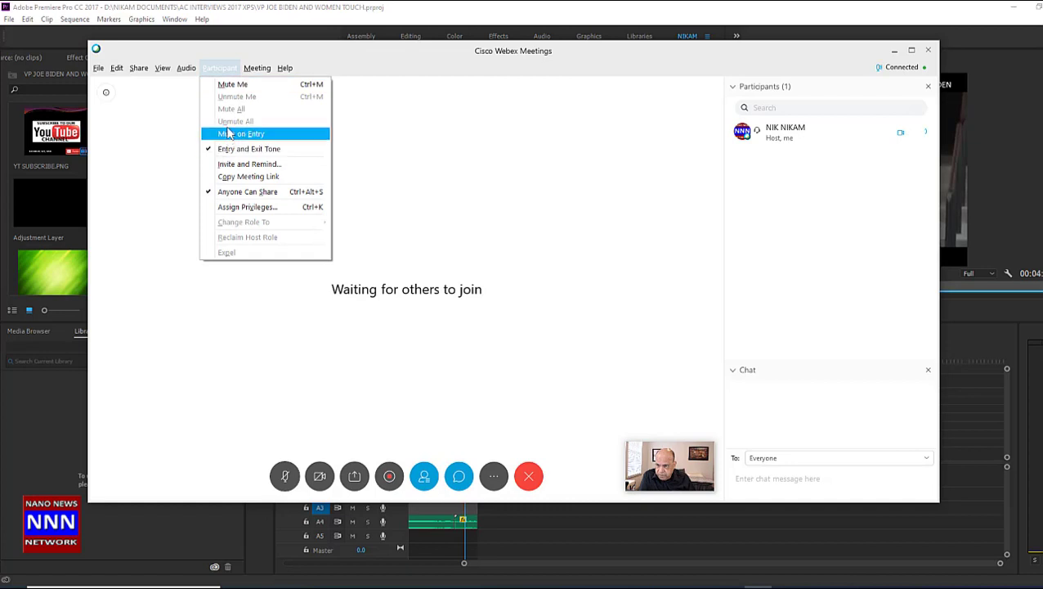
pyautogui.moveTo(232, 85)
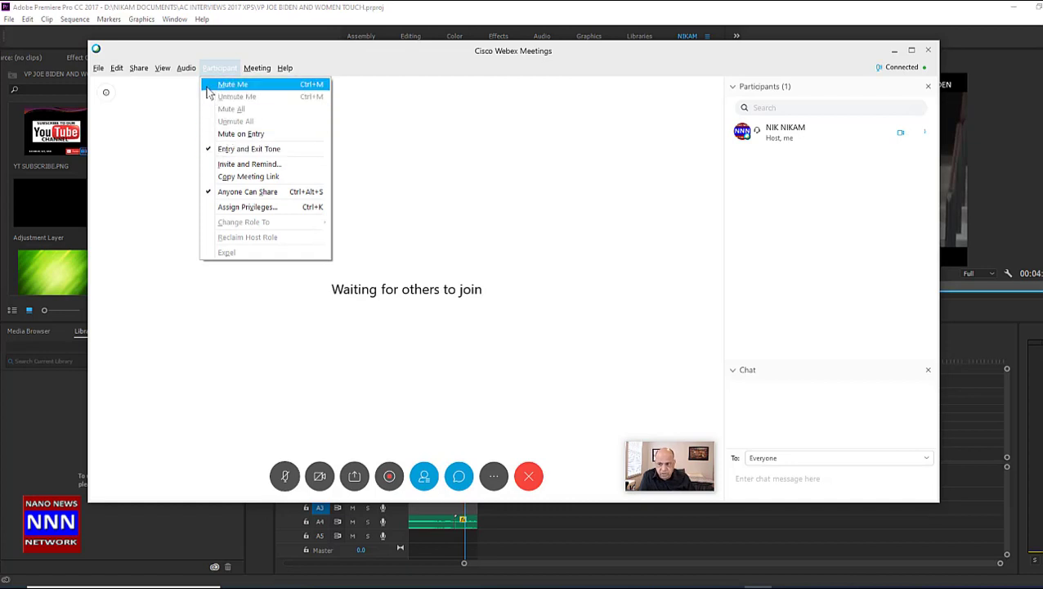
pyautogui.moveTo(613, 145)
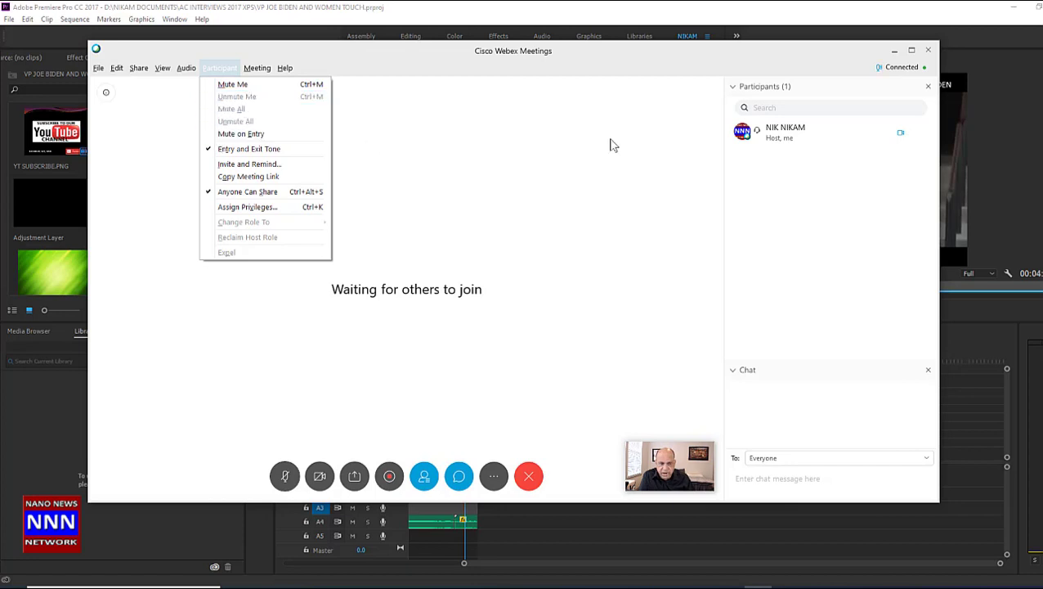
pyautogui.moveTo(734, 340)
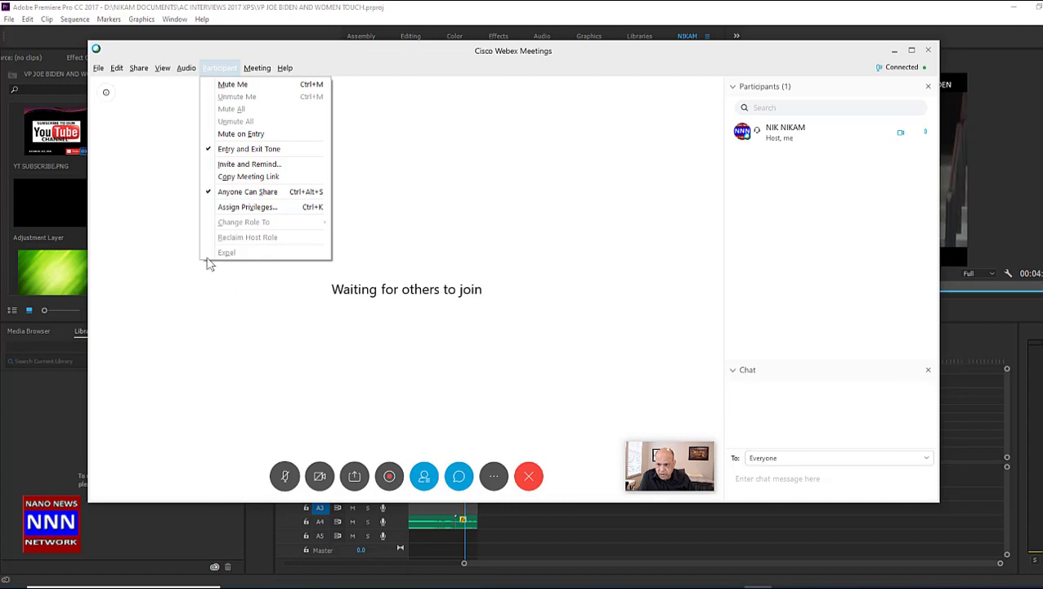
pyautogui.click(156, 229)
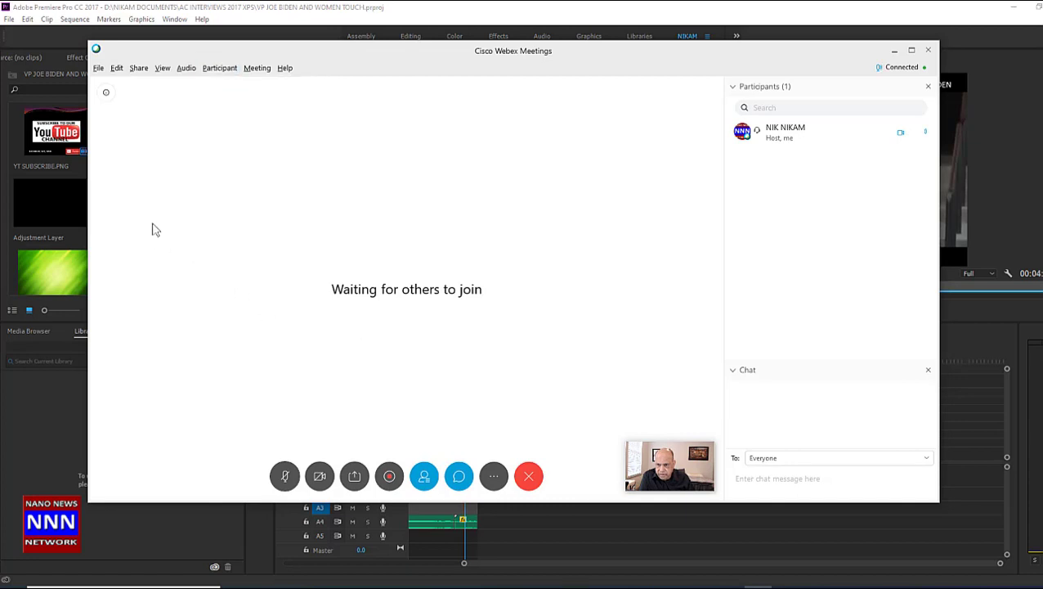
pyautogui.click(257, 68)
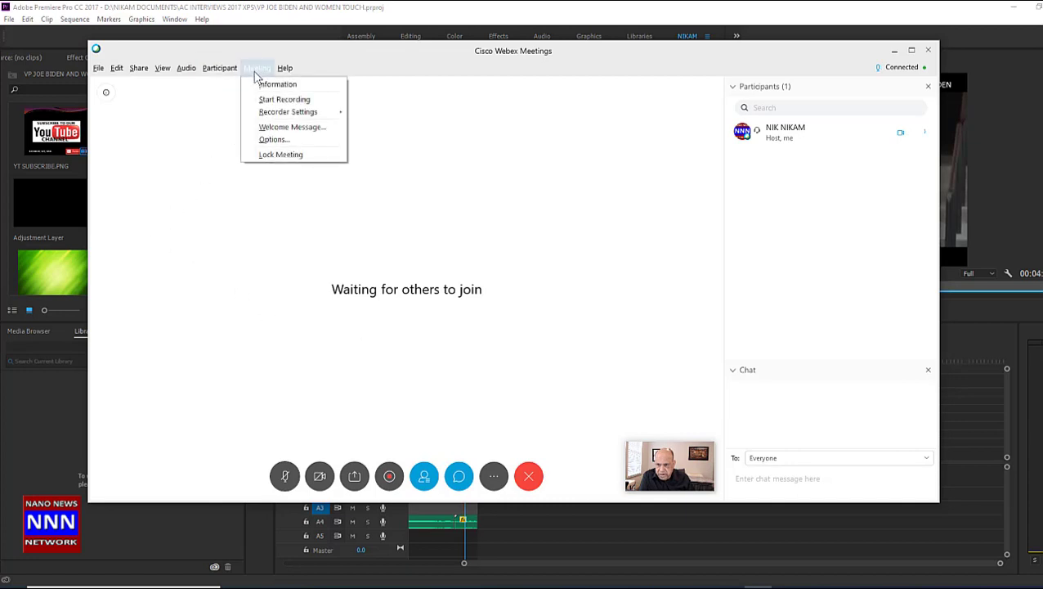
pyautogui.moveTo(284, 99)
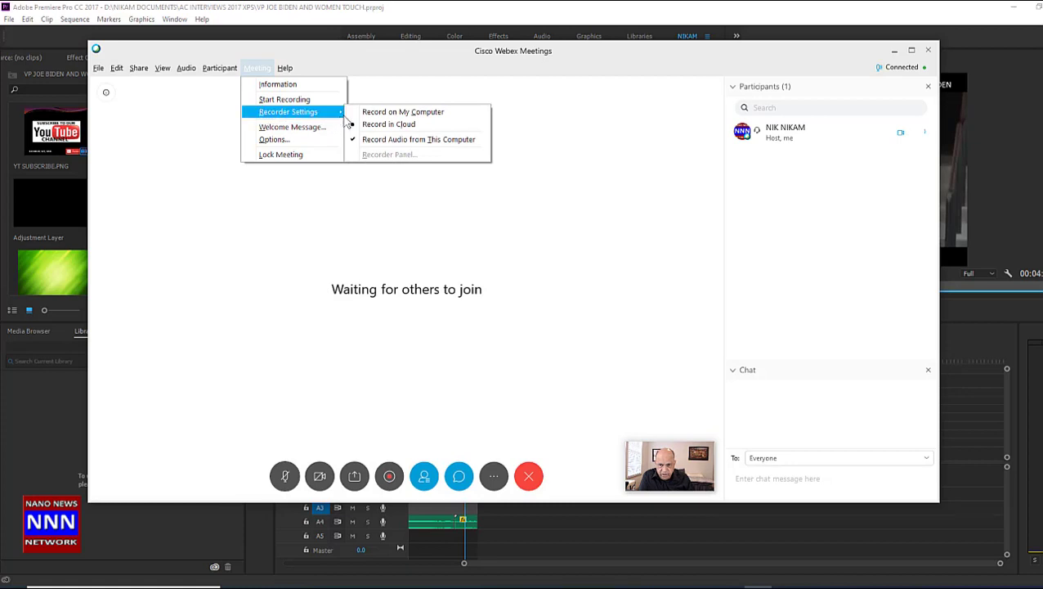
pyautogui.moveTo(388, 123)
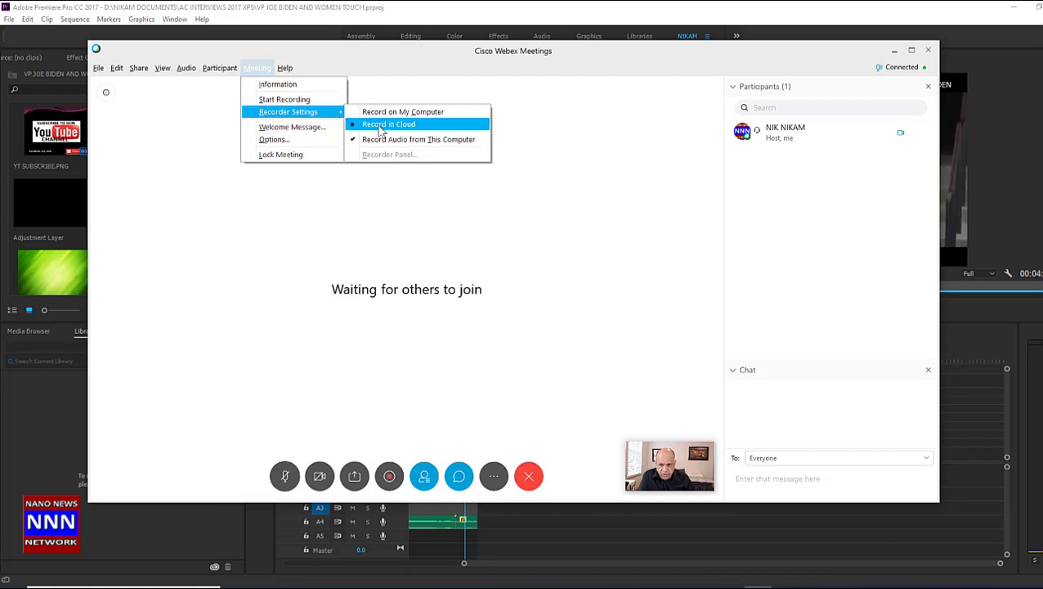
pyautogui.moveTo(403, 111)
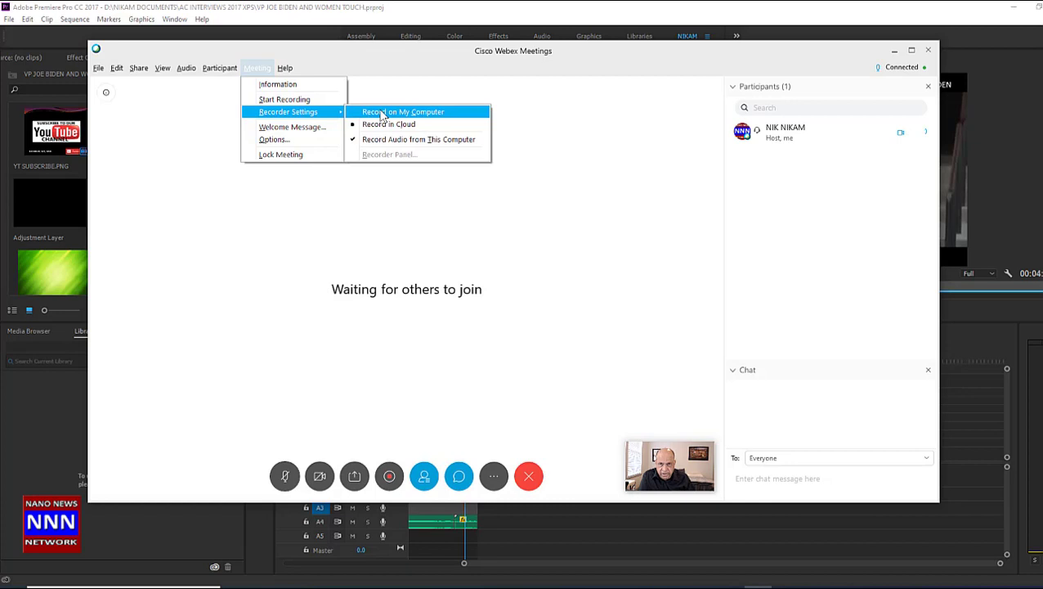
pyautogui.moveTo(388, 124)
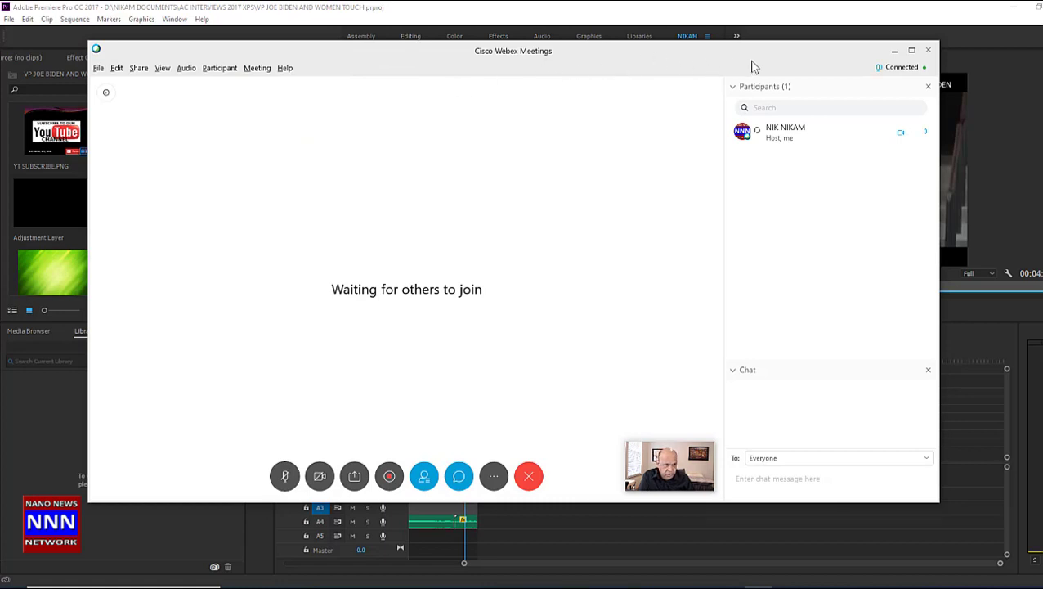
pyautogui.moveTo(395, 372)
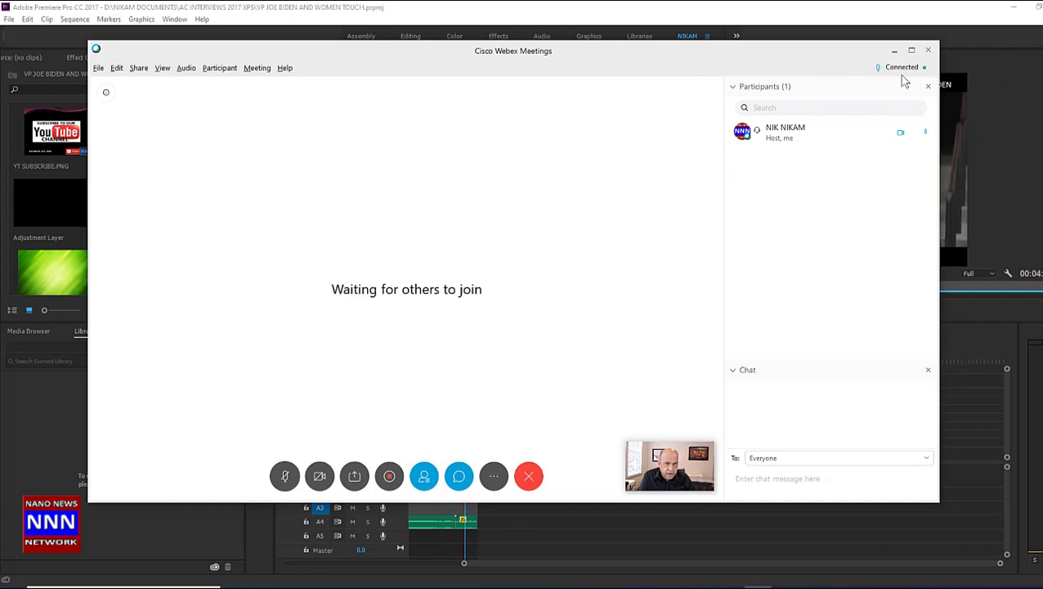
pyautogui.moveTo(705, 335)
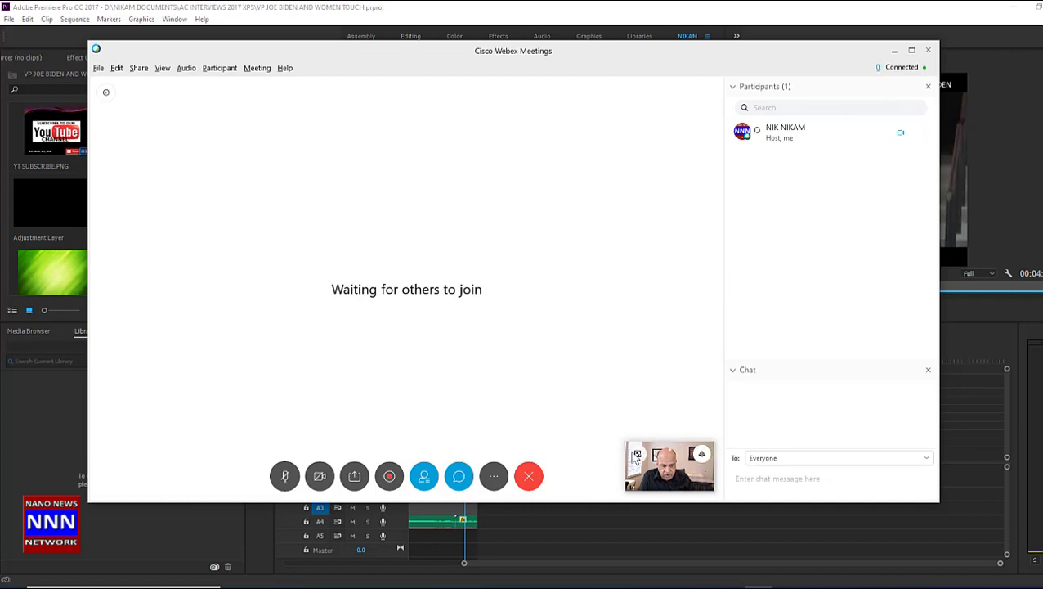
pyautogui.moveTo(561, 368)
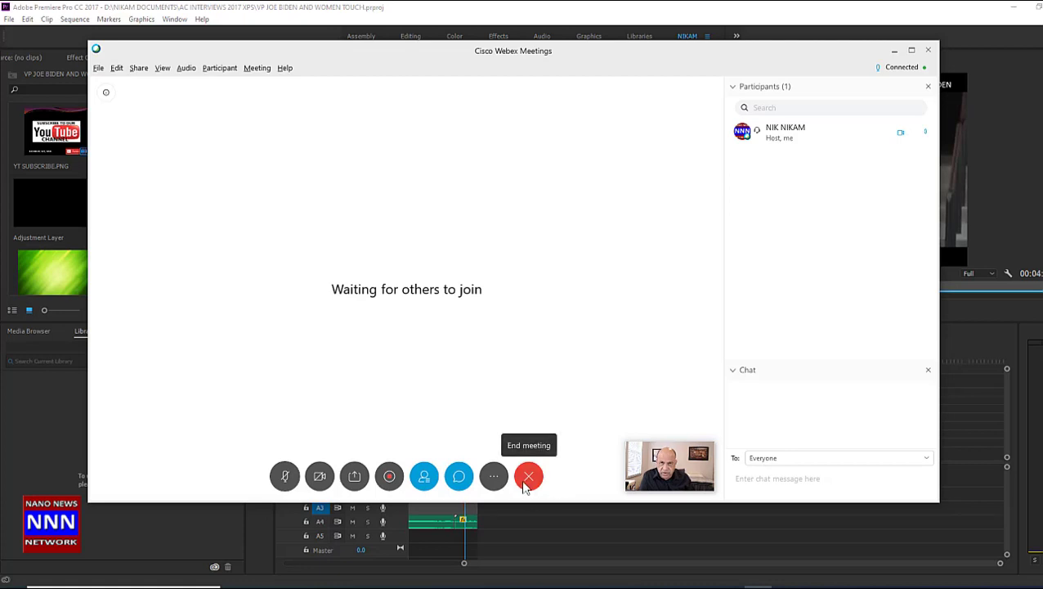
pyautogui.moveTo(419, 462)
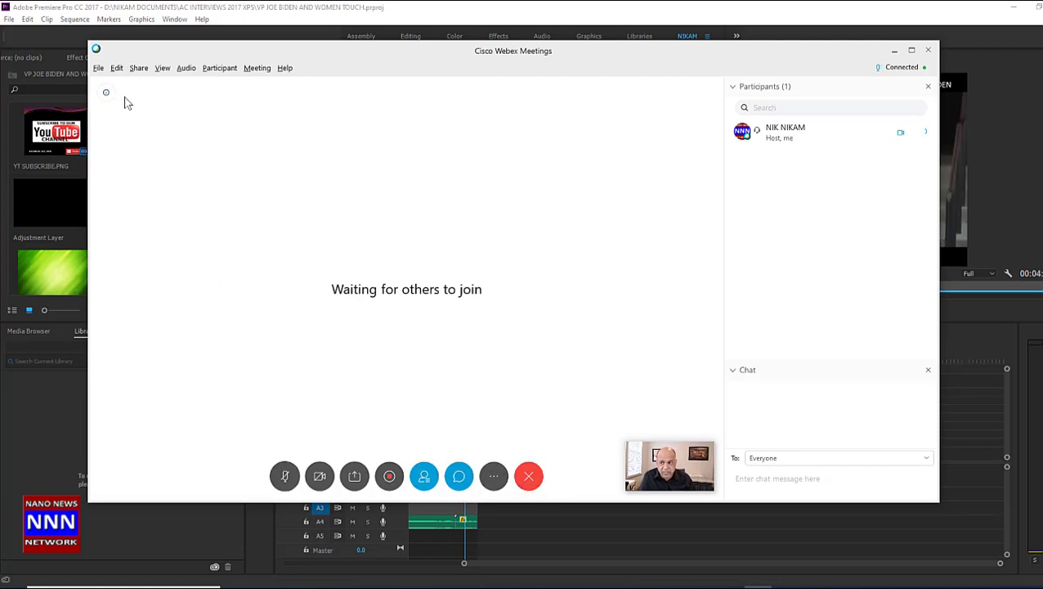
pyautogui.moveTo(417, 388)
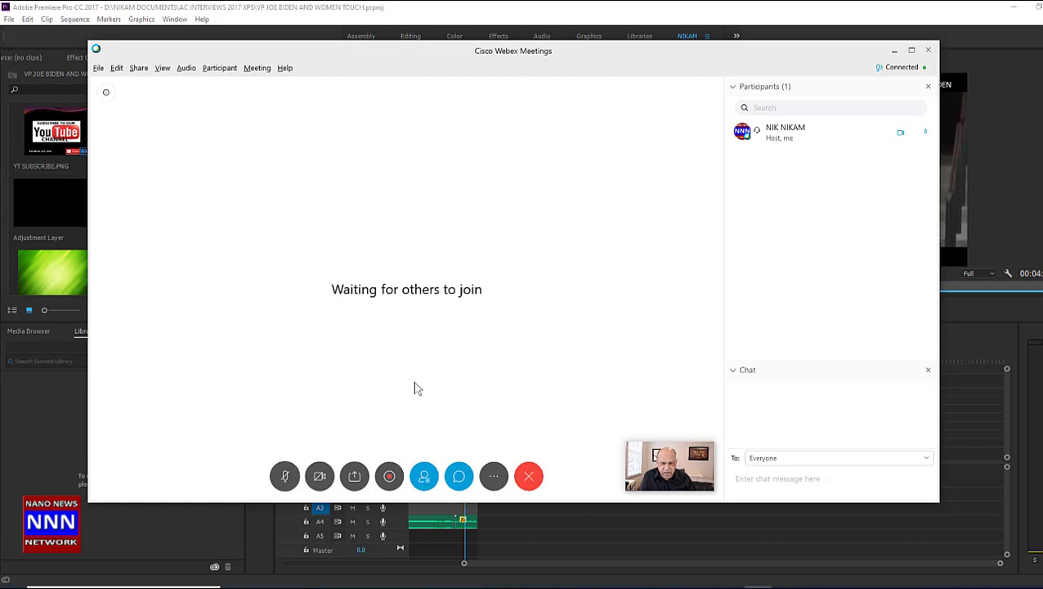